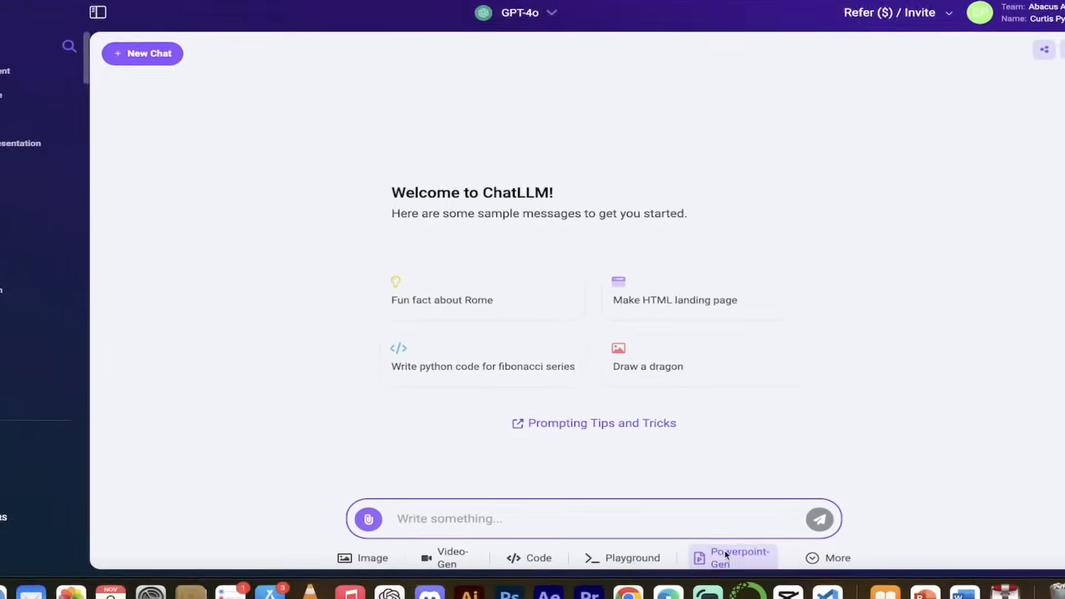
Step: Request an image of a baseball trophy with a funny background using the Image tool
left_click(731, 557)
type("baseball trophy with a funny")
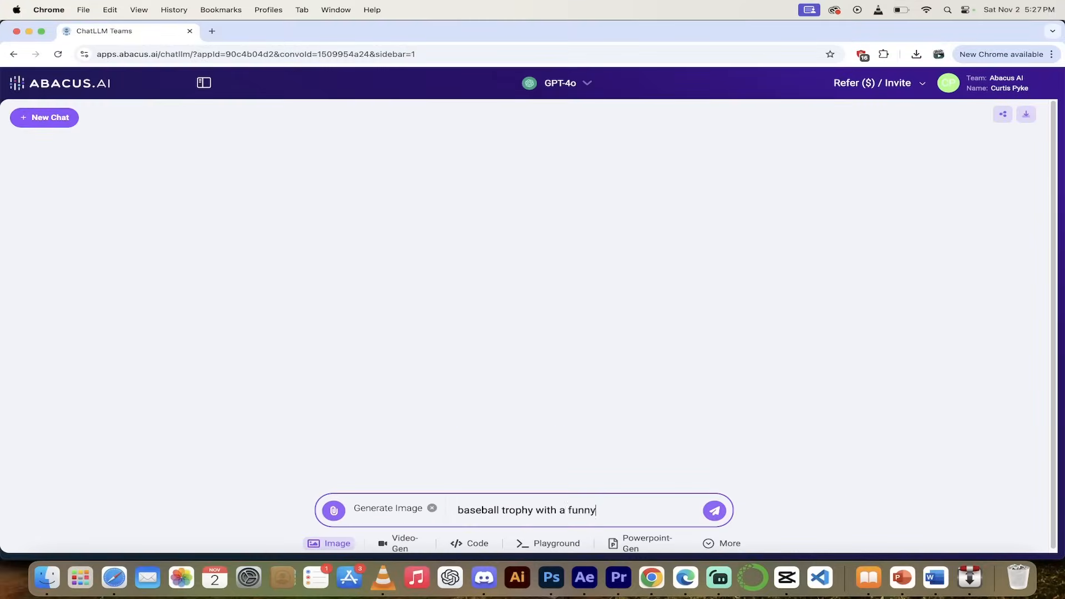
left_click(713, 510)
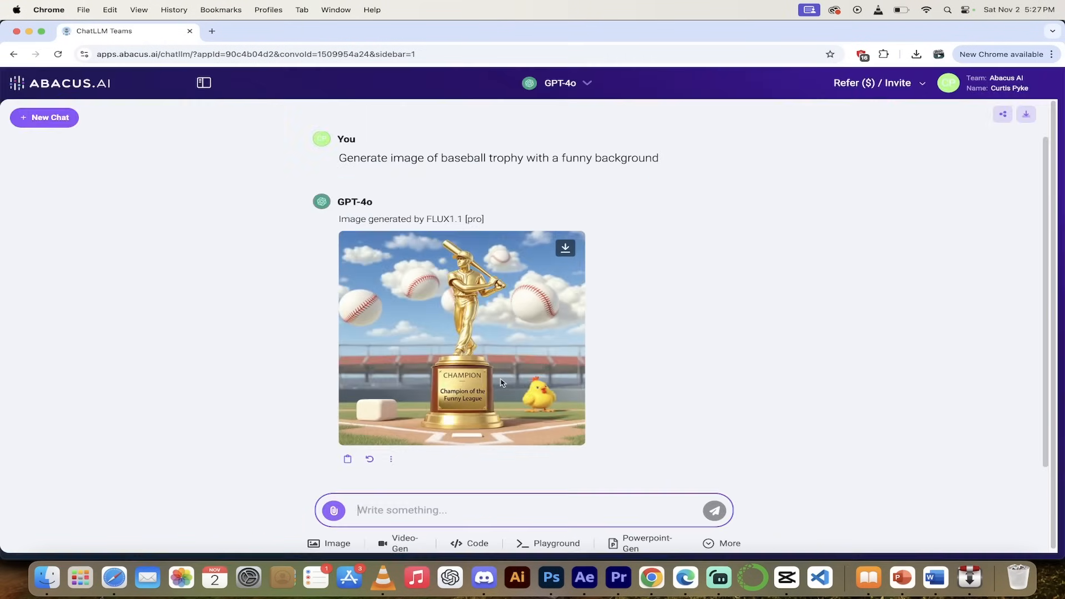
left_click(461, 338)
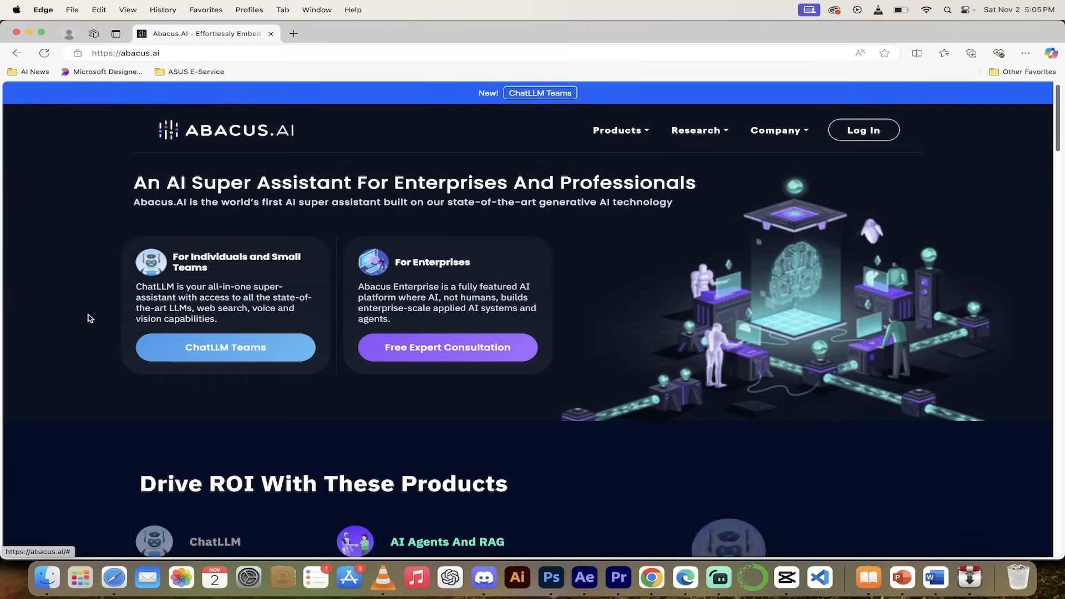
mouse_move(16, 247)
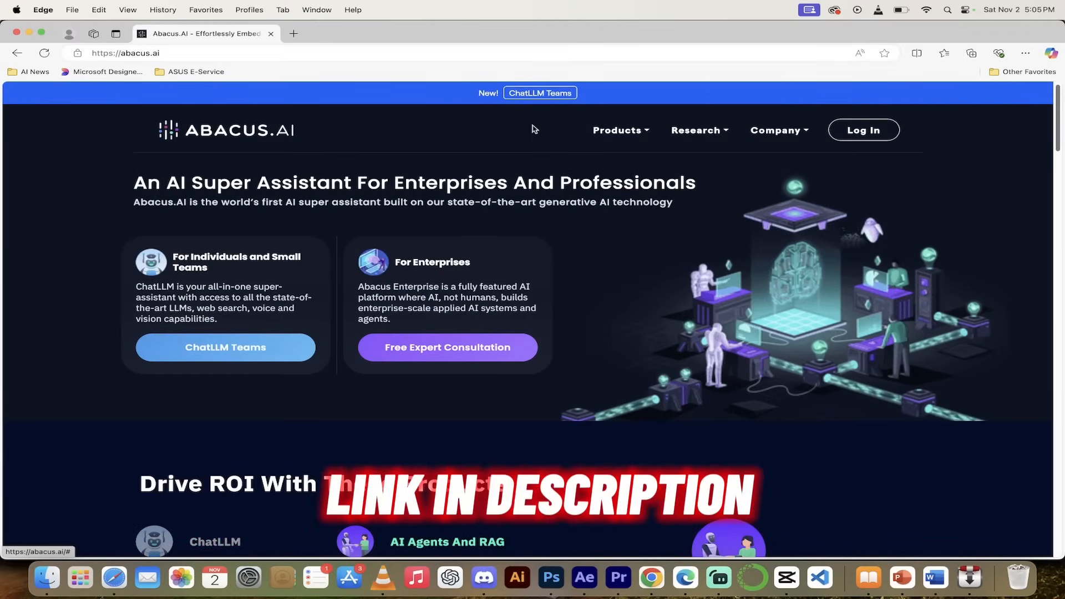
Step: View the ChatLLM Teams product page on abacus.ai, then return to the ChatLLM chat in Chrome
left_click(540, 94)
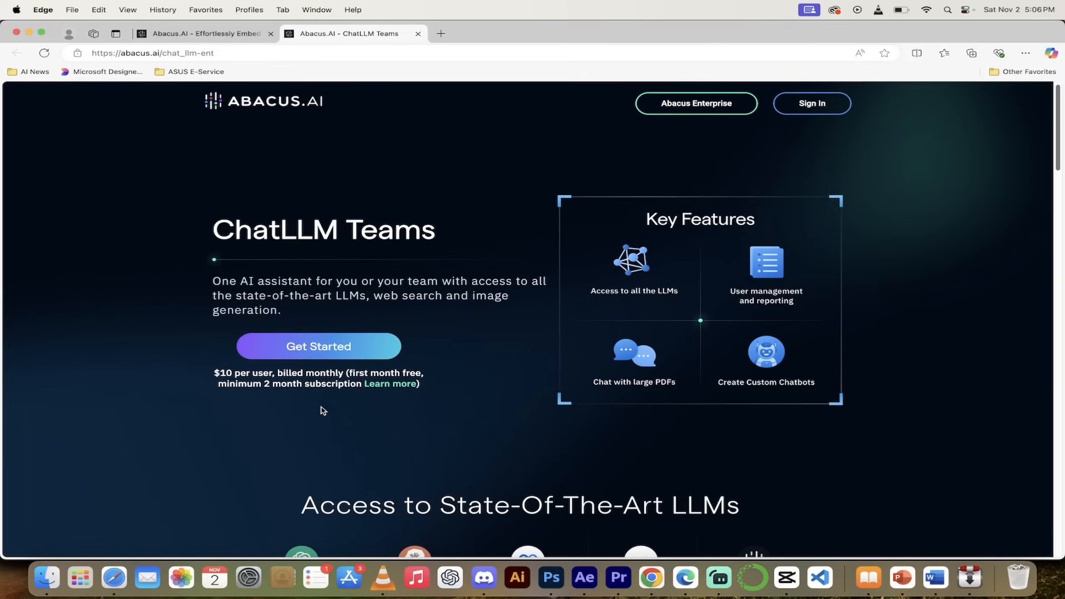
mouse_move(652, 578)
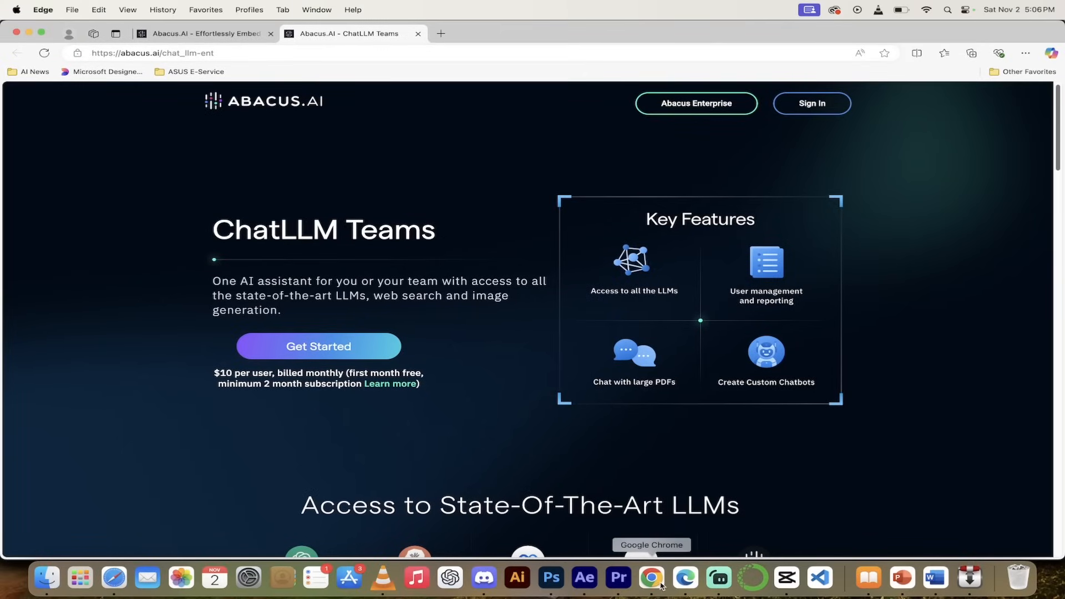
left_click(650, 578)
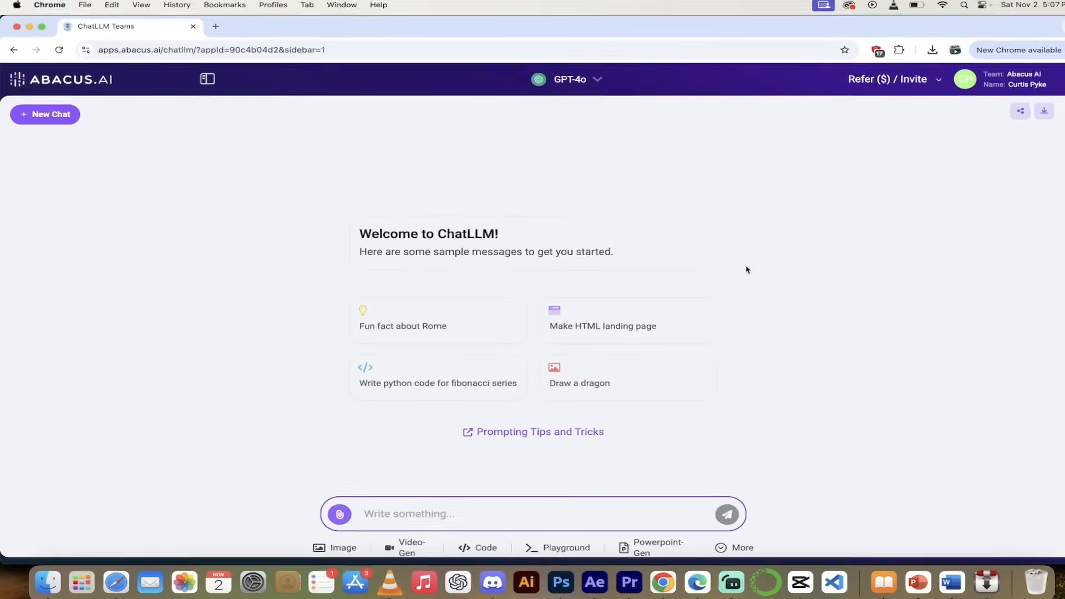
left_click(571, 79)
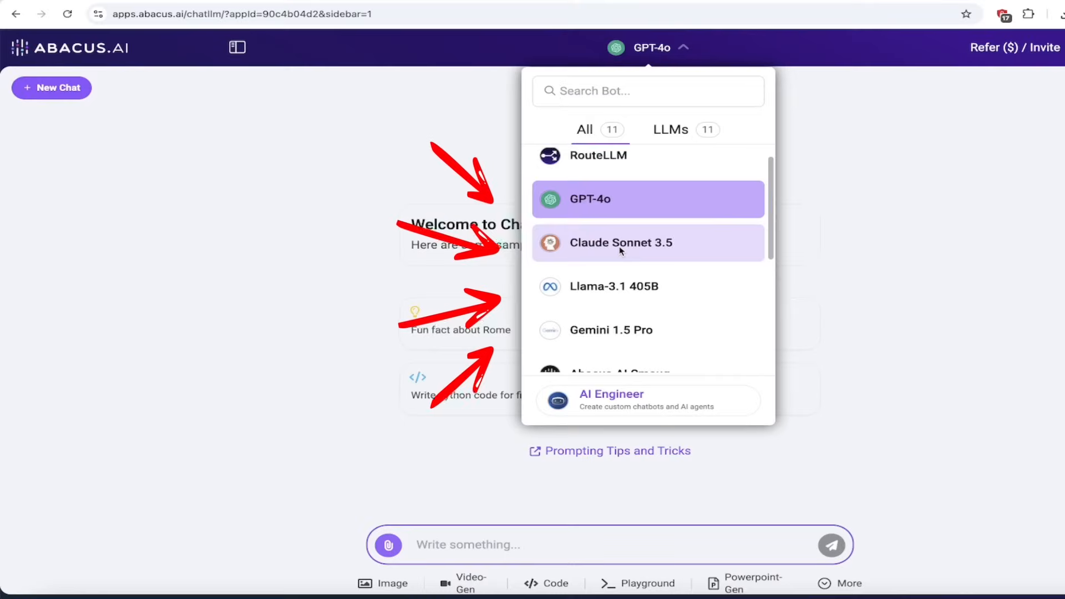
scroll("down", 3)
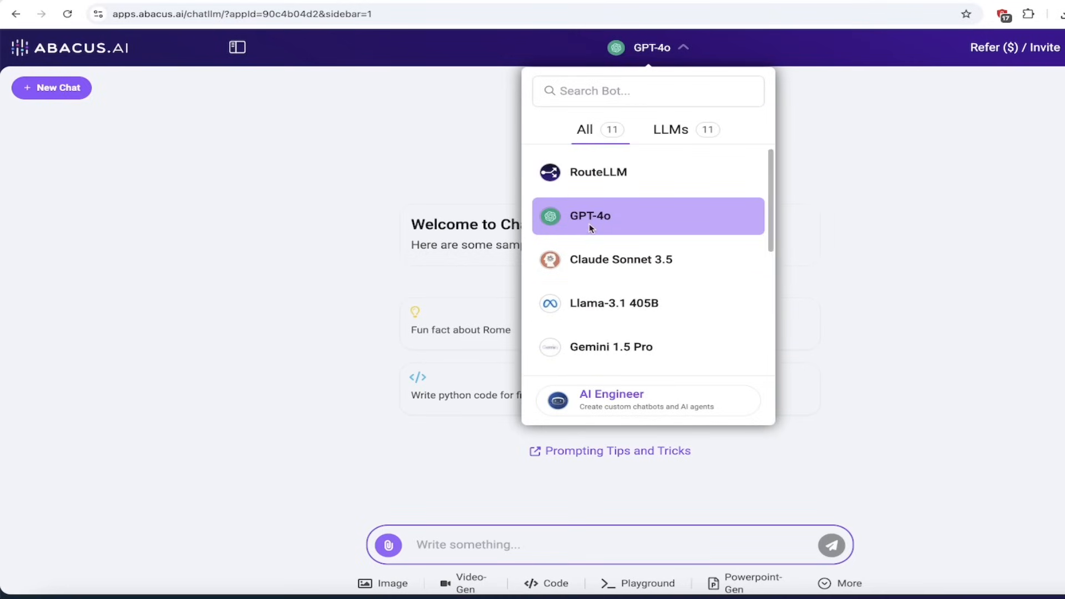
left_click(589, 216)
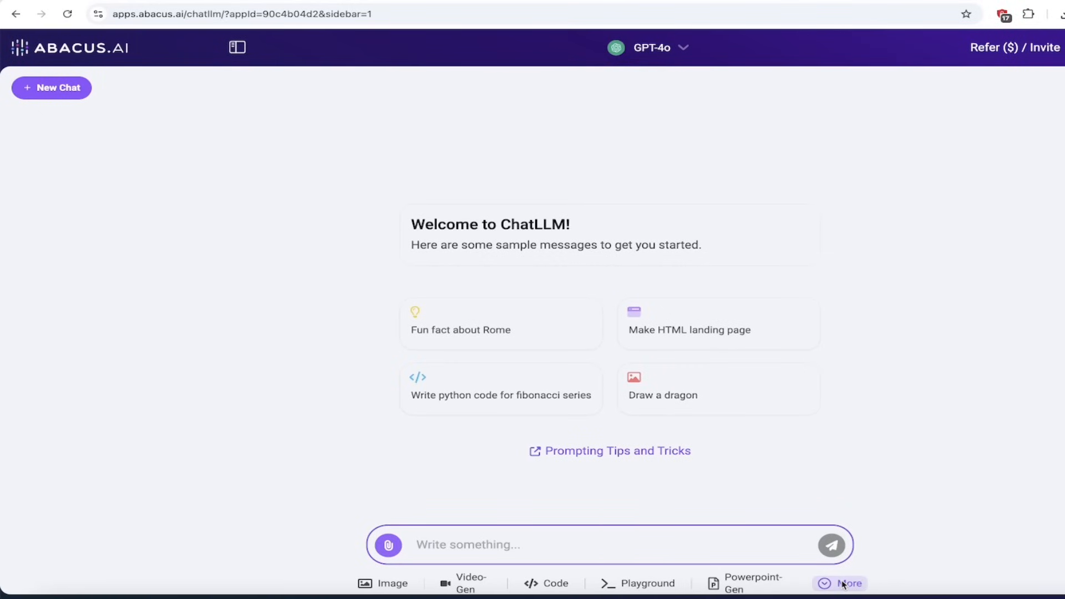
Step: Request a Doc-Gen document: 'Give me the story of baseball in 500 words.'
left_click(848, 582)
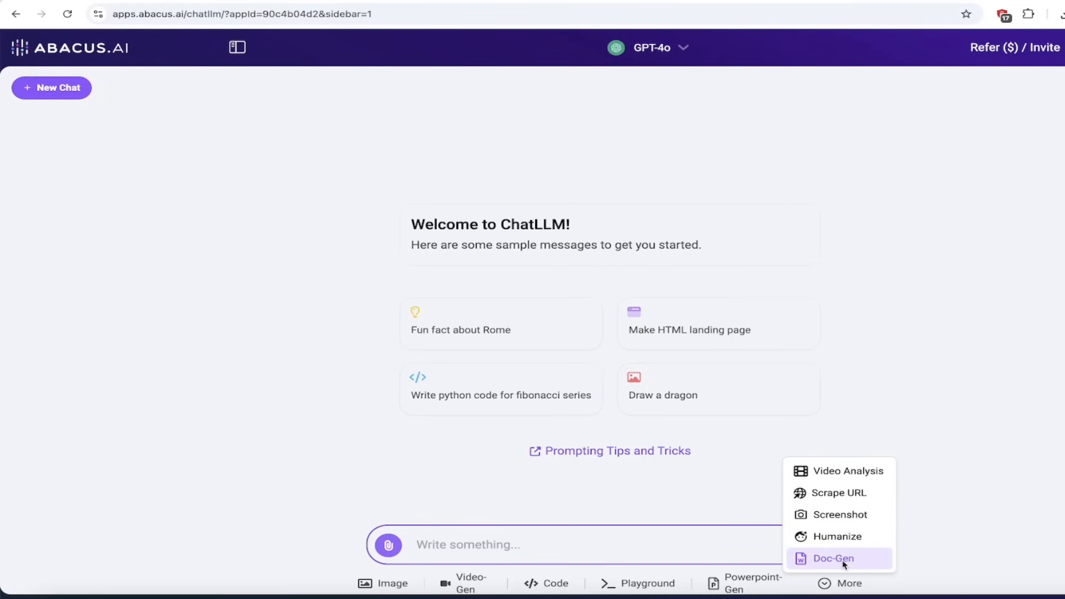
left_click(834, 558)
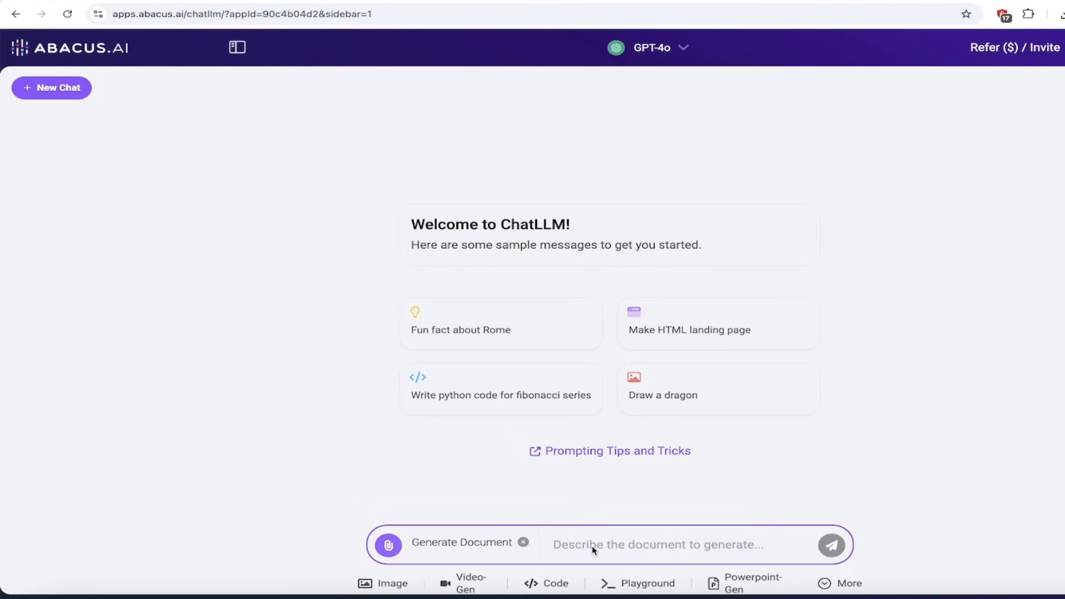
type("Give me")
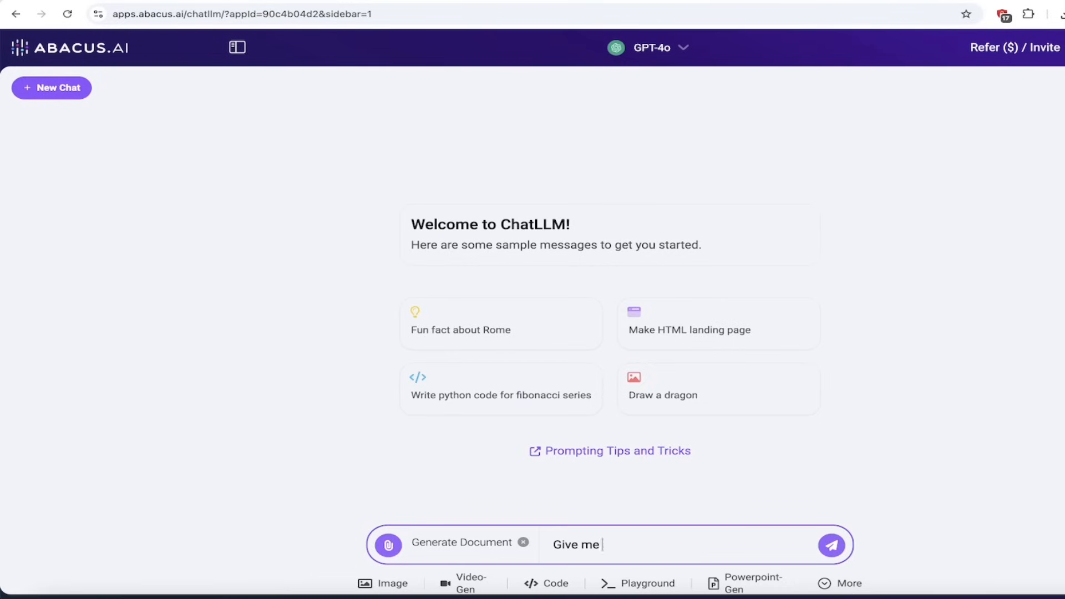
type("the story of baseball")
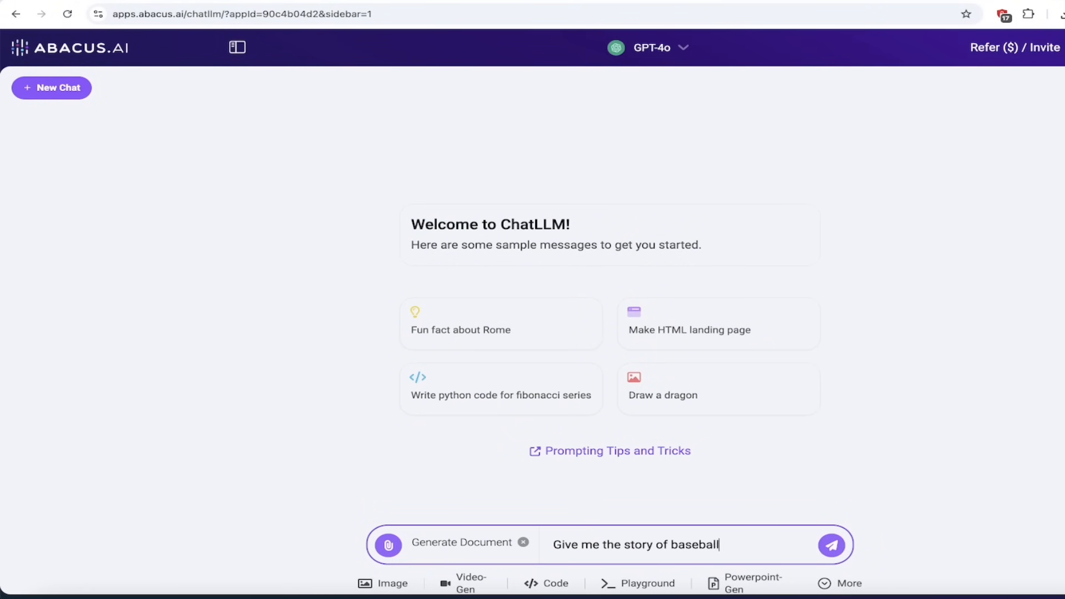
type("in 500 words.")
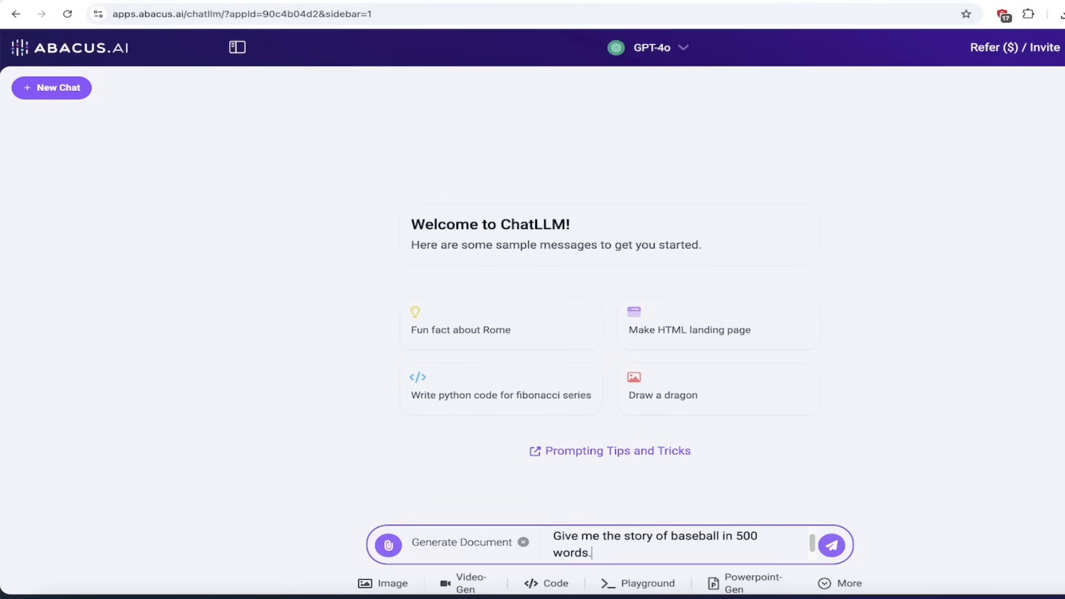
left_click(831, 545)
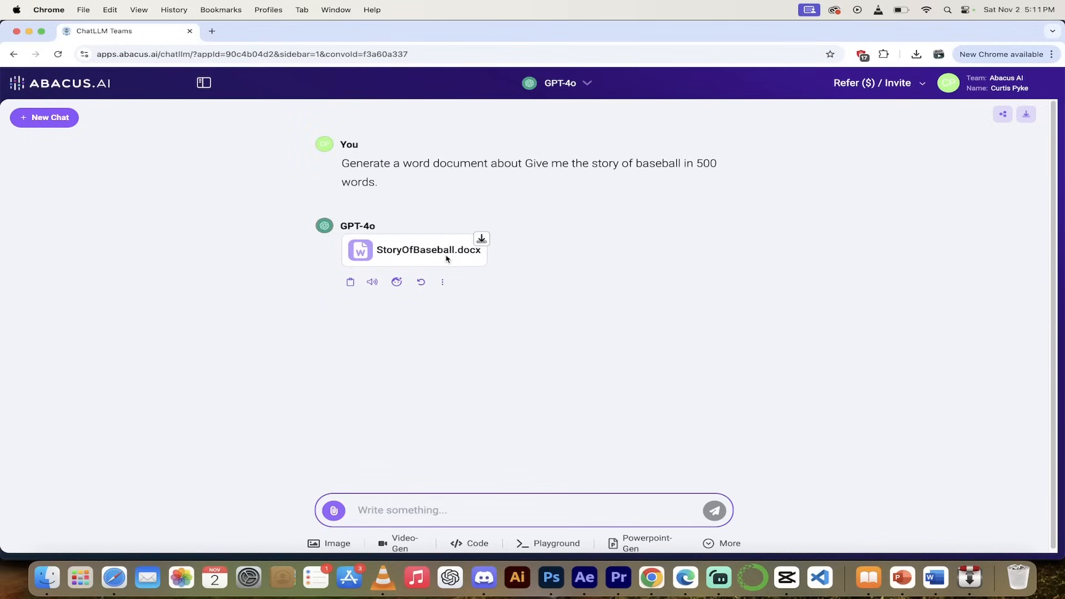
mouse_move(516, 313)
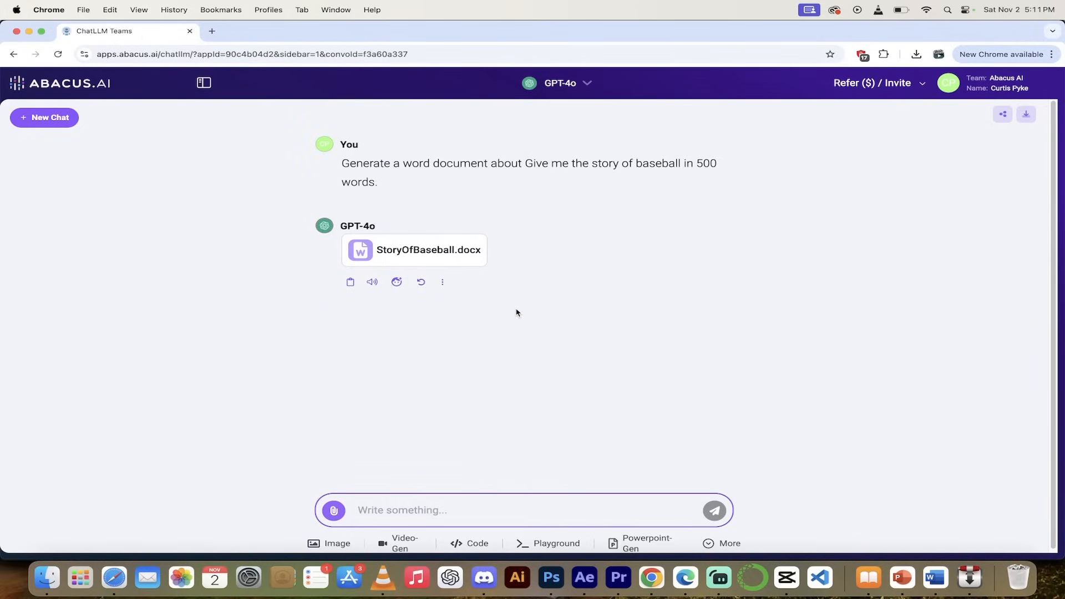
mouse_move(480, 240)
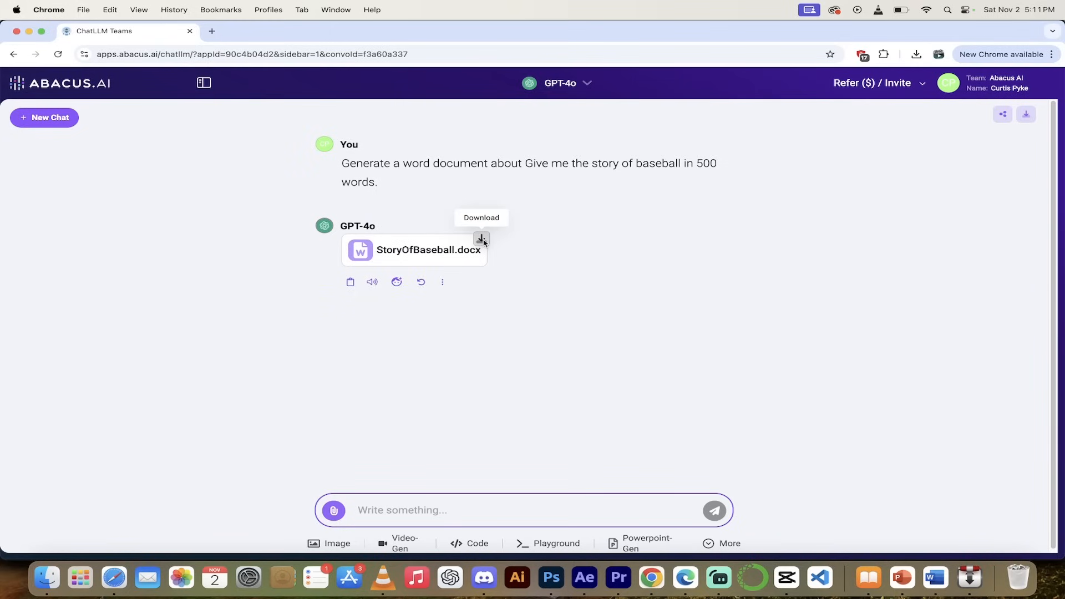
Step: Download StoryOfBaseball.docx and open it from Chrome's recent downloads
left_click(480, 241)
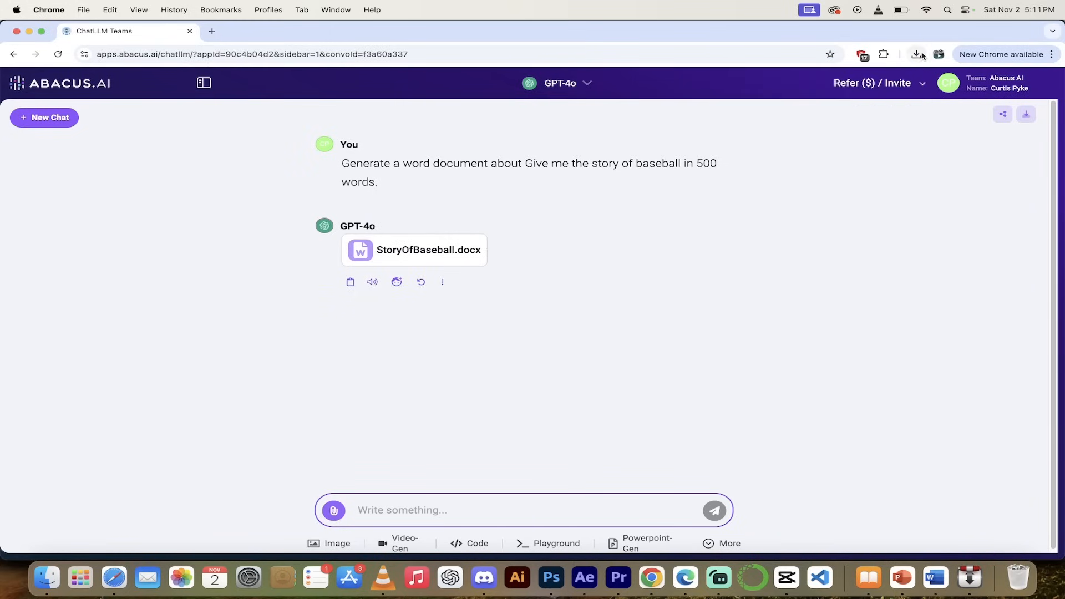
left_click(916, 55)
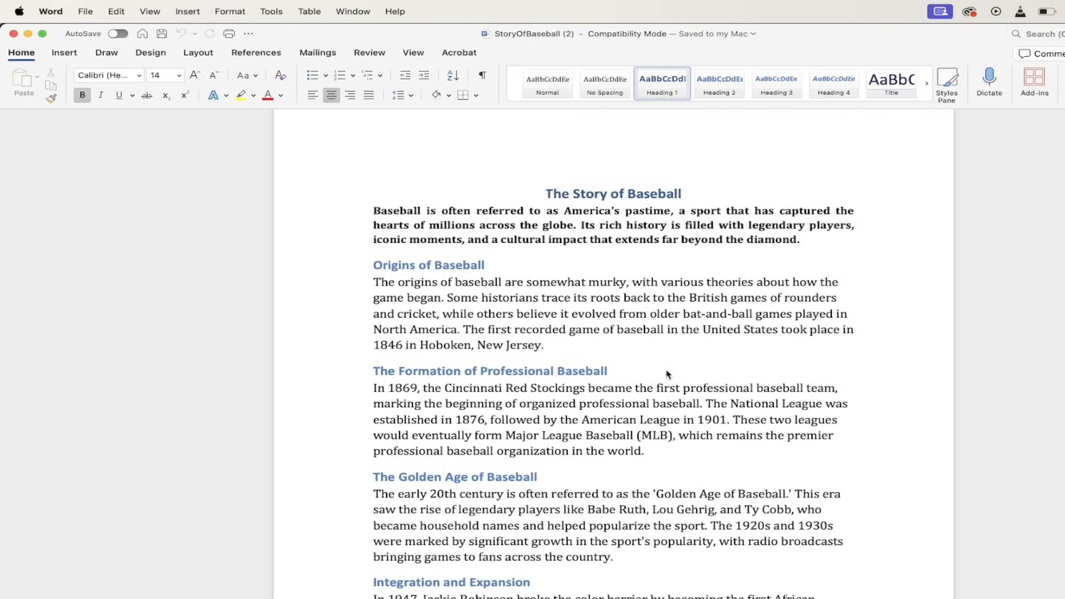
Step: Scroll through The Story of Baseball document in Word down to its Modern Era section
left_click(547, 193)
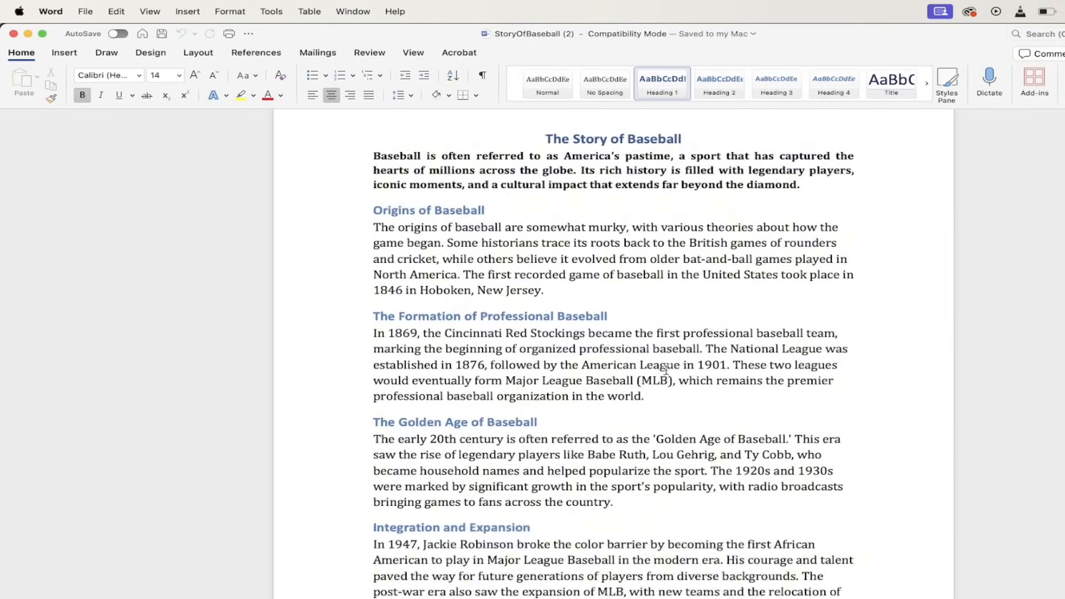
mouse_move(560, 299)
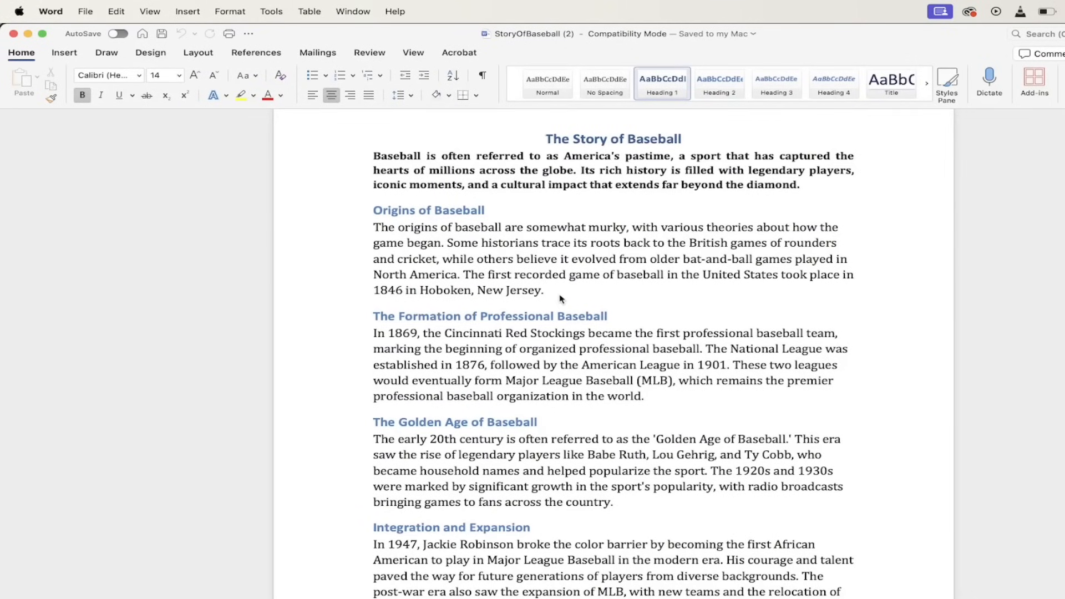
scroll("down", 3)
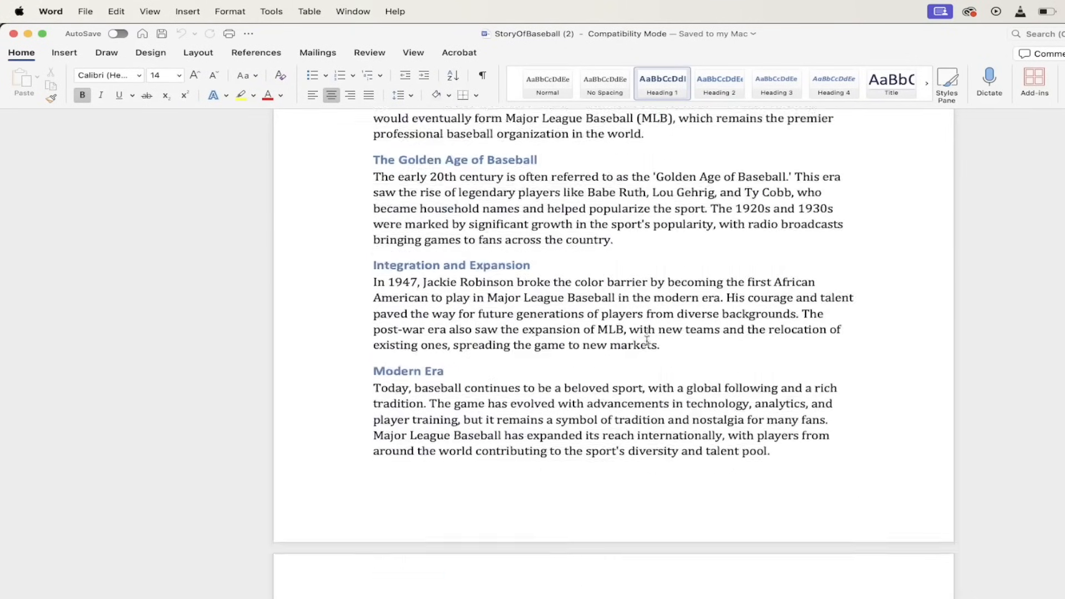
scroll("down", 3)
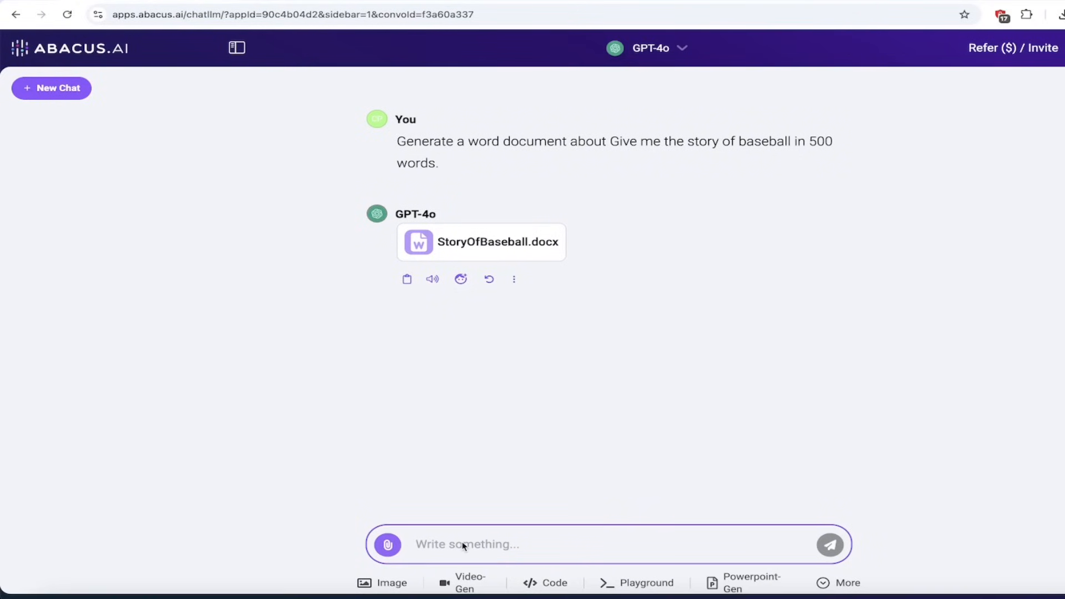
Step: Ask ChatLLM to add a section about Shohei Ohtani to the baseball document
type("ra")
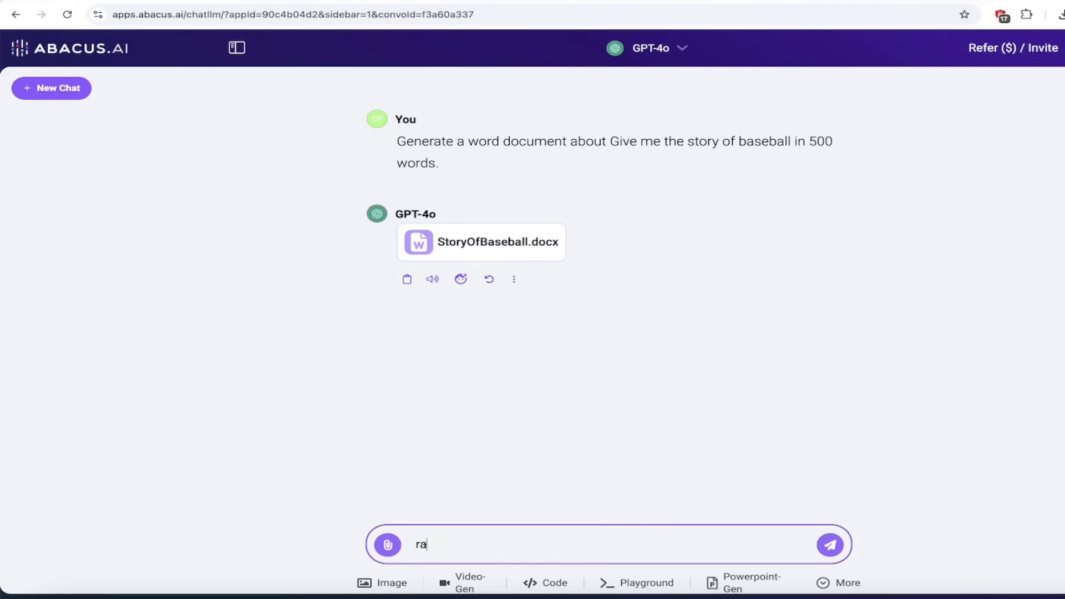
type("add in a section about shoh")
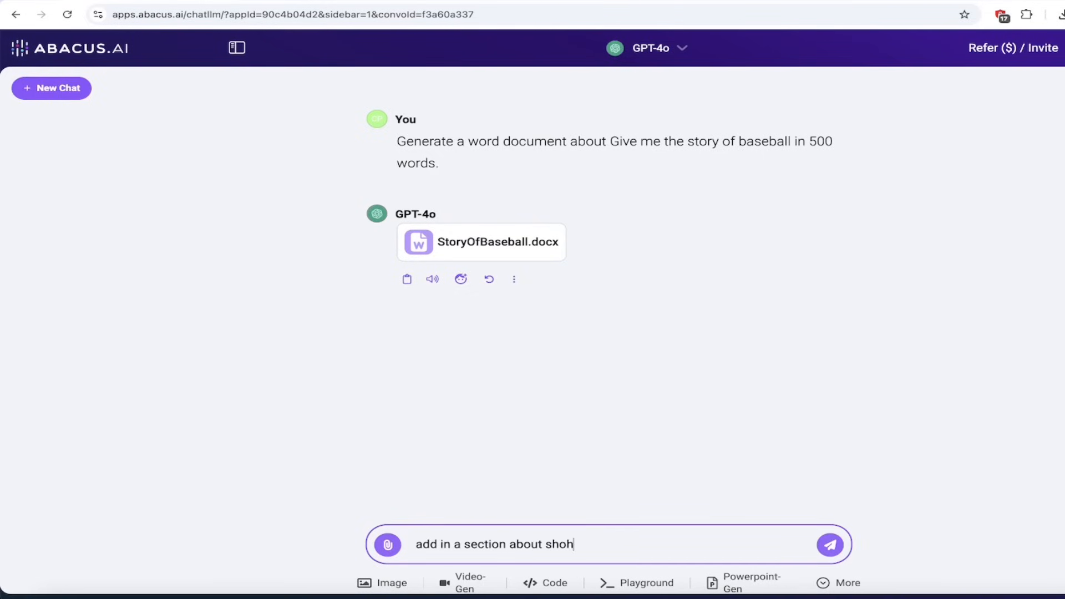
type("ei ohtani")
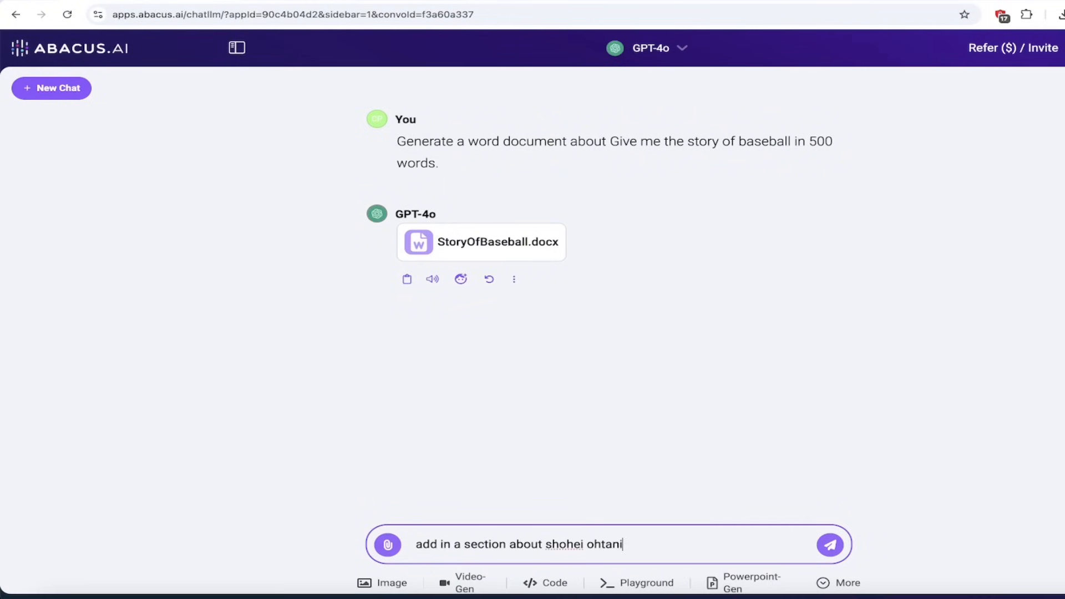
left_click(830, 544)
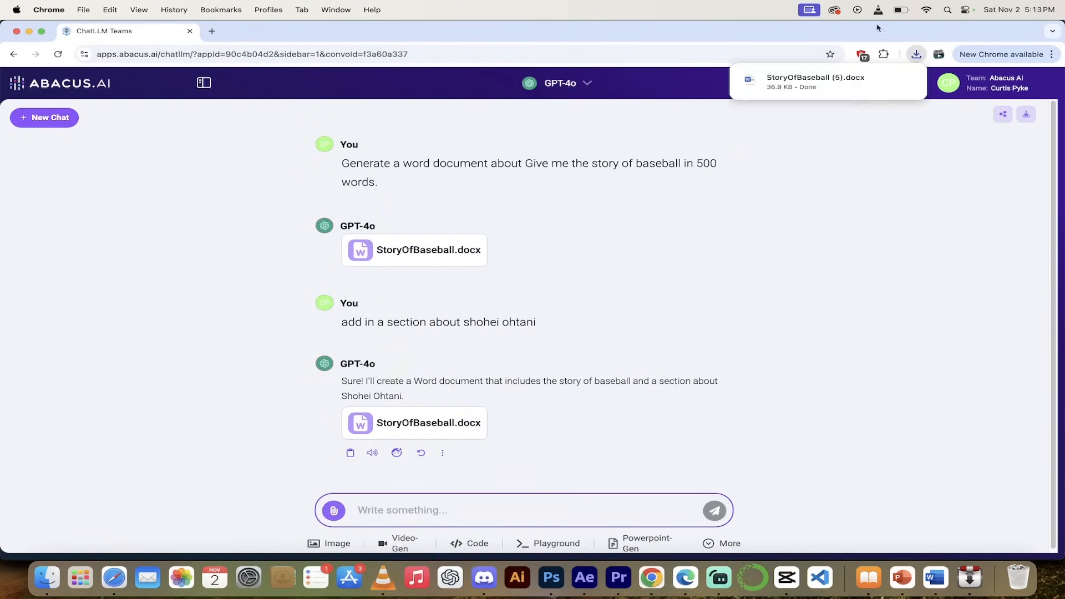
Step: Open the newest StoryOfBaseball (5) download in Word from Chrome's download history
left_click(916, 54)
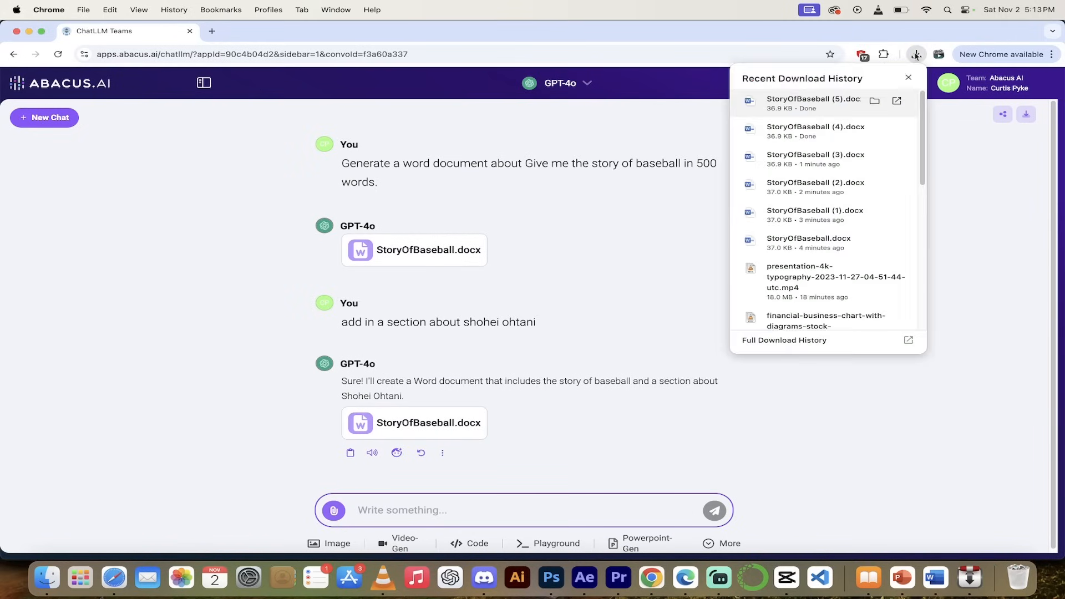
left_click(813, 99)
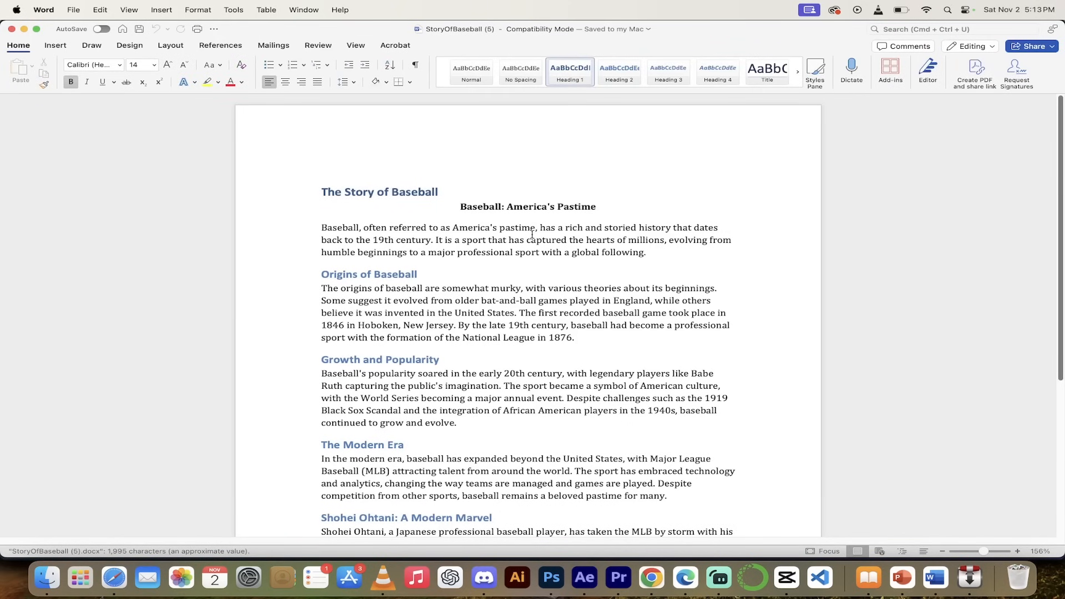
scroll("down", 3)
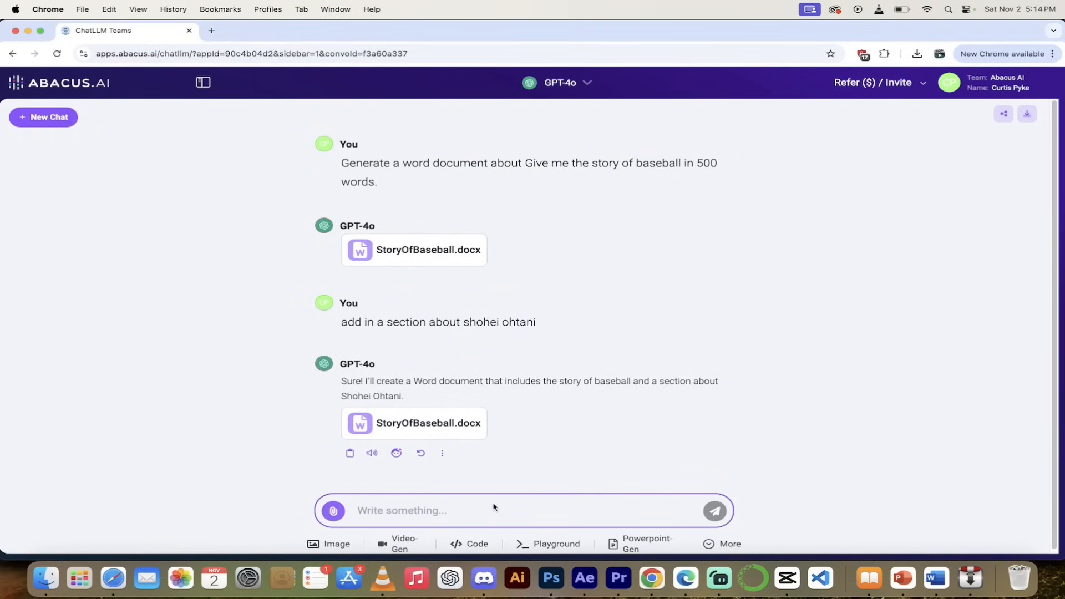
Step: In a new chat, request a Powerpoint-Gen deck on Tom Brady's MVP seasons
left_click(43, 116)
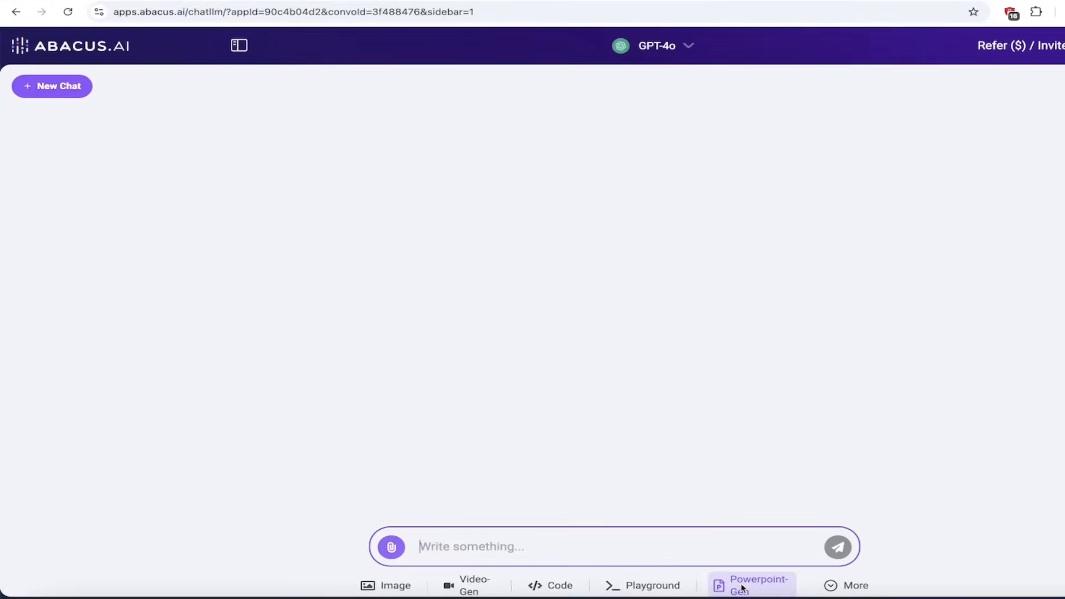
left_click(750, 585)
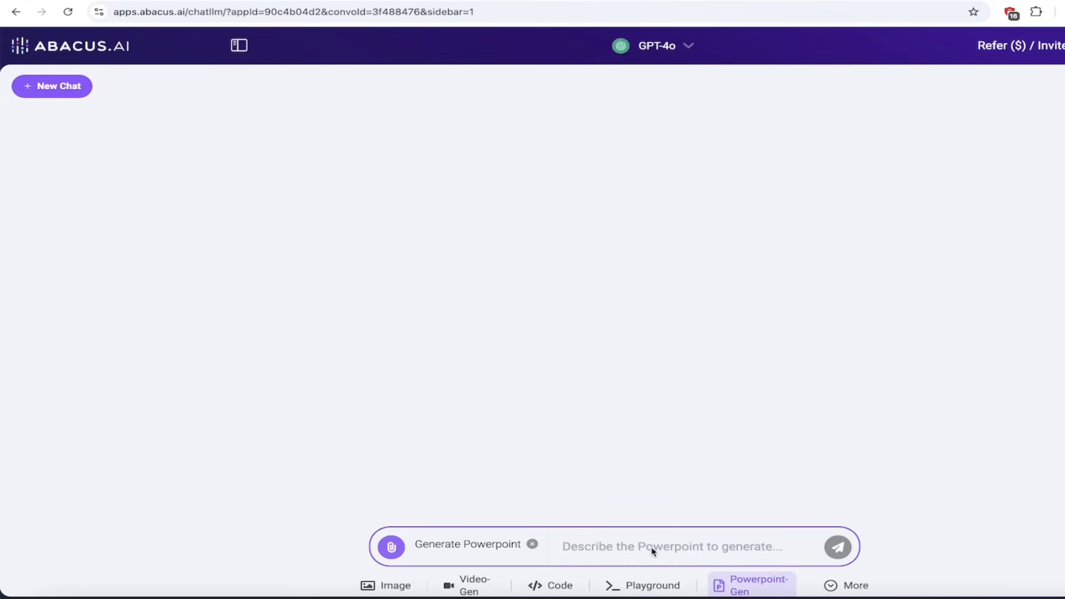
mouse_move(644, 548)
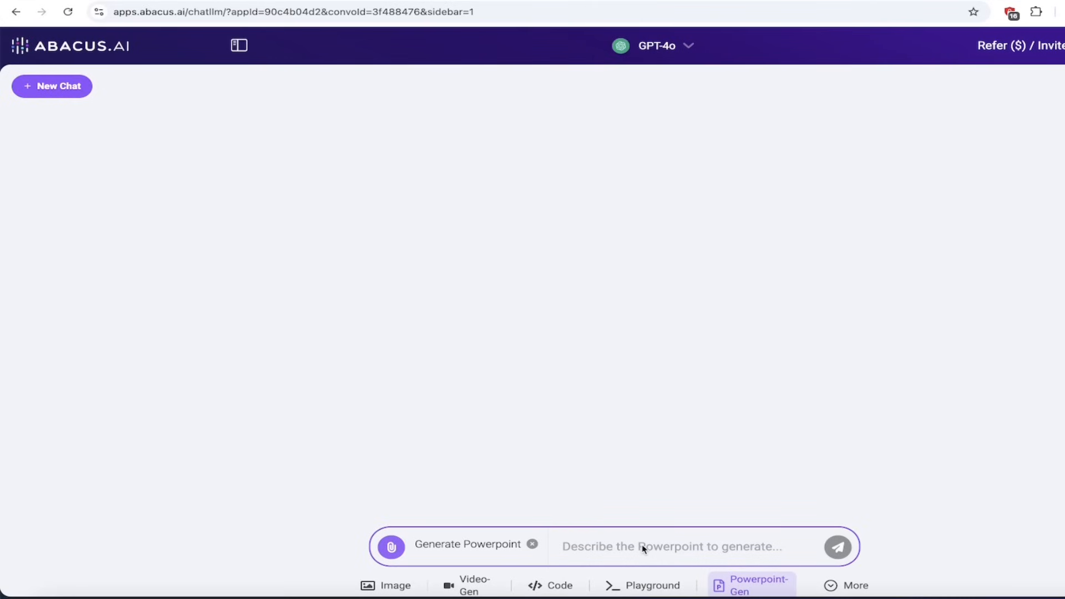
type("Create a powerpoint on Tom Brady's M")
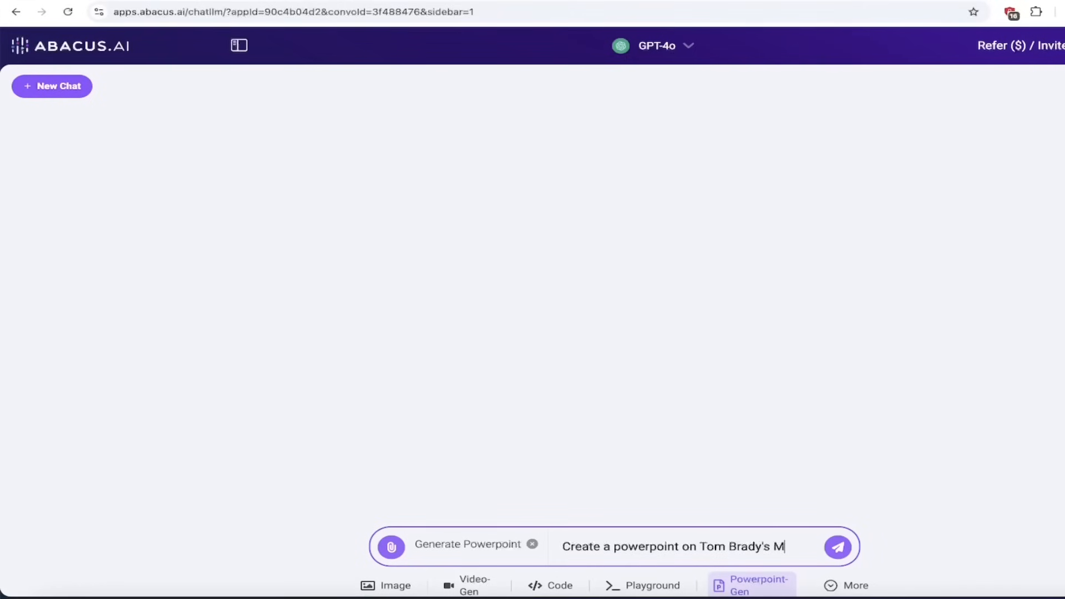
left_click(838, 547)
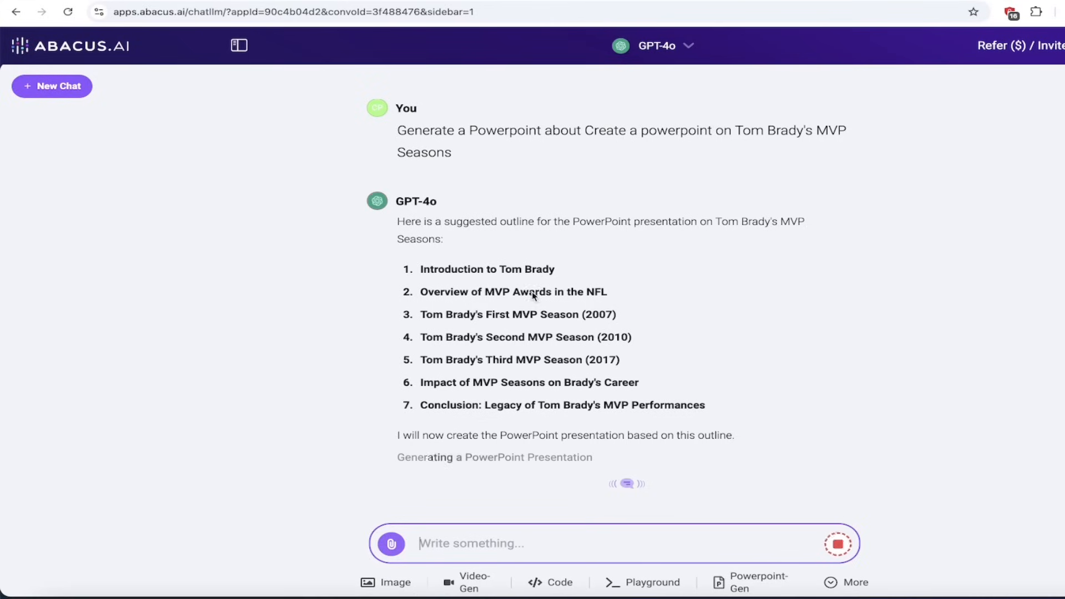
mouse_move(611, 299)
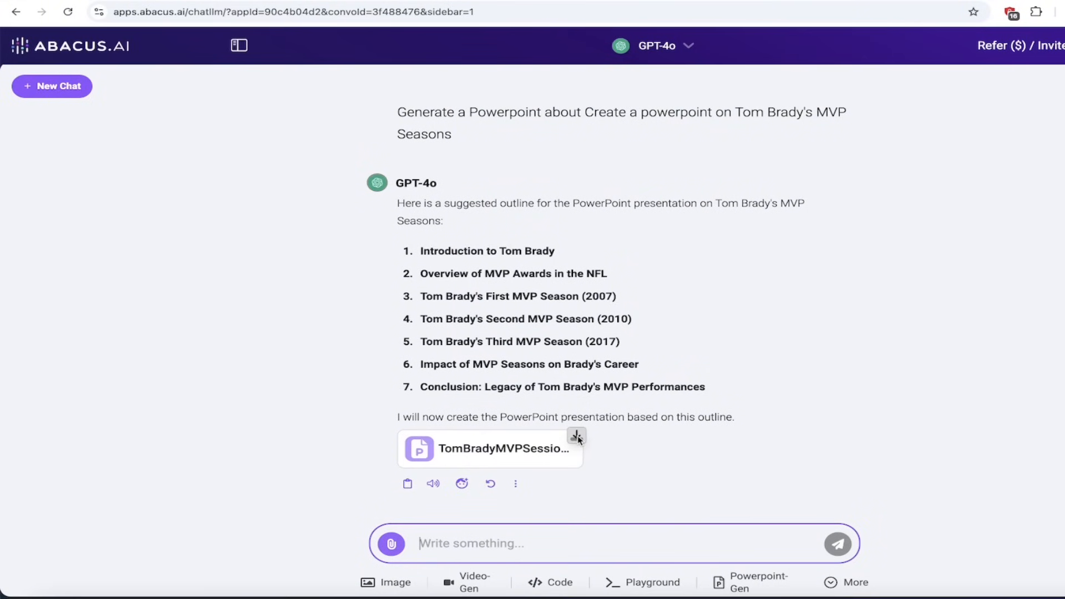
Step: Download the TomBradyMVPSessions presentation and open it in PowerPoint
left_click(578, 436)
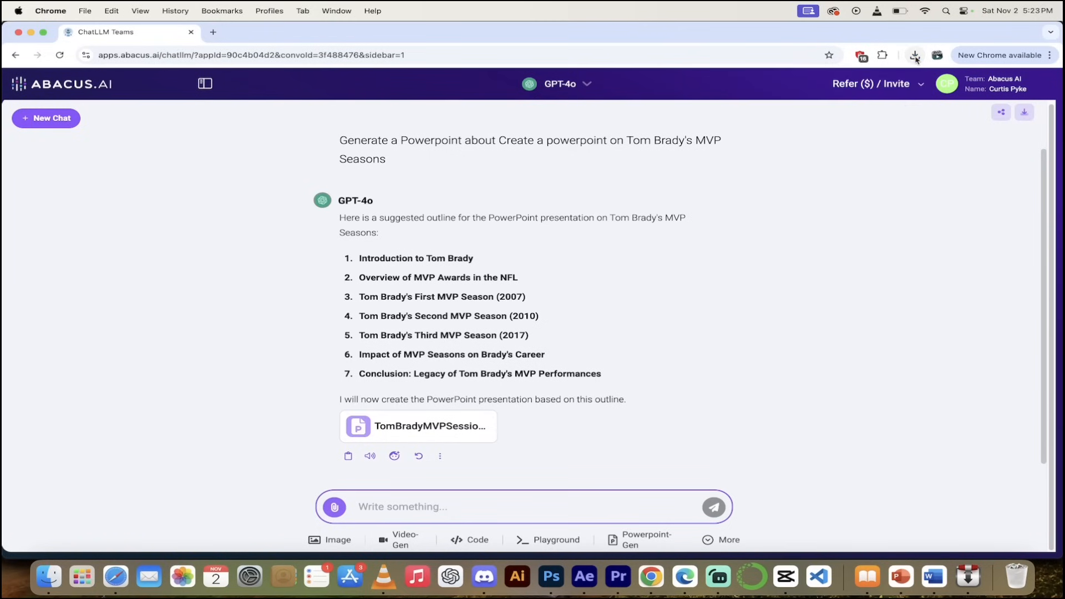
left_click(916, 55)
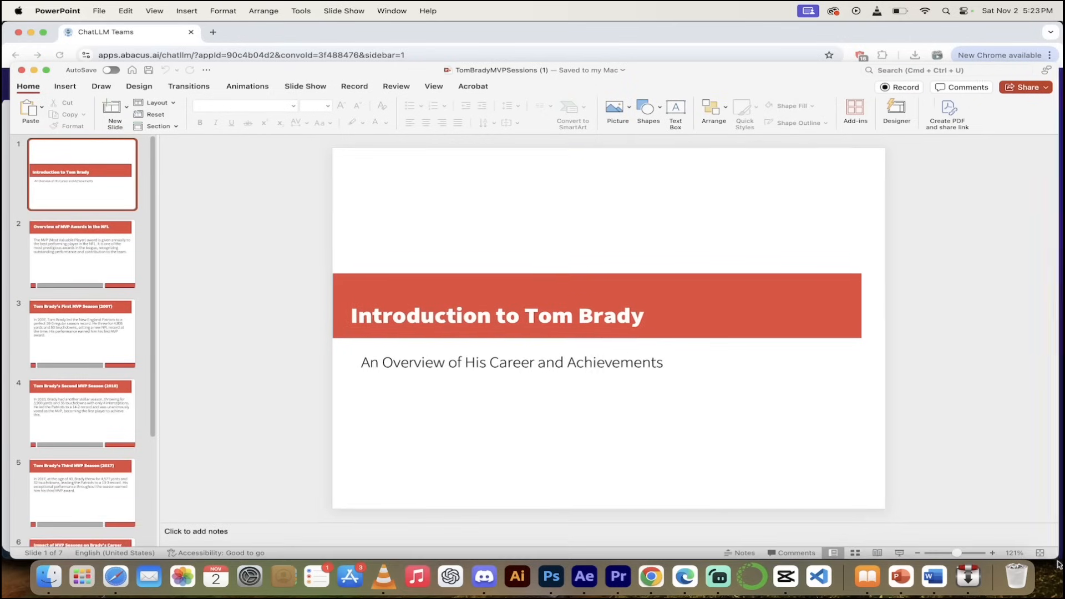
Step: Browse the Tom Brady deck's slide thumbnails through the Third MVP Season (2017) slide
left_click(992, 555)
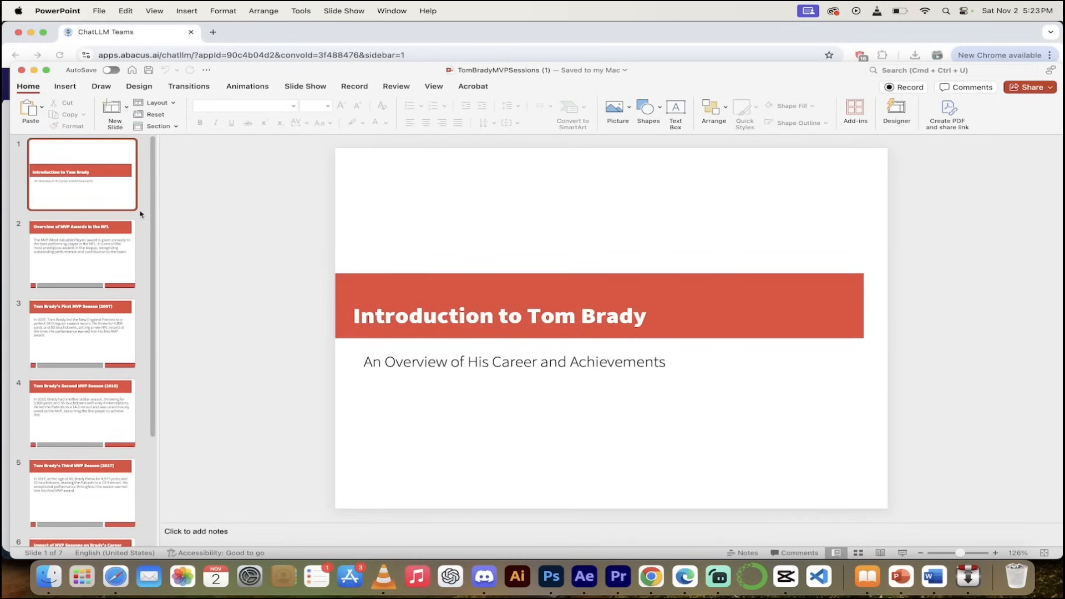
mouse_move(260, 274)
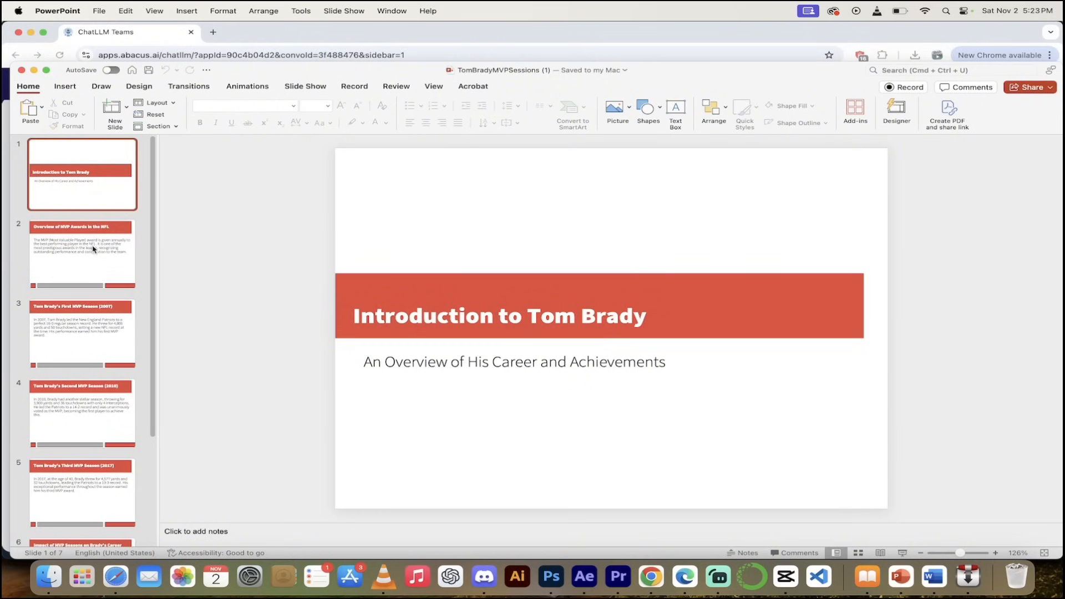
left_click(81, 253)
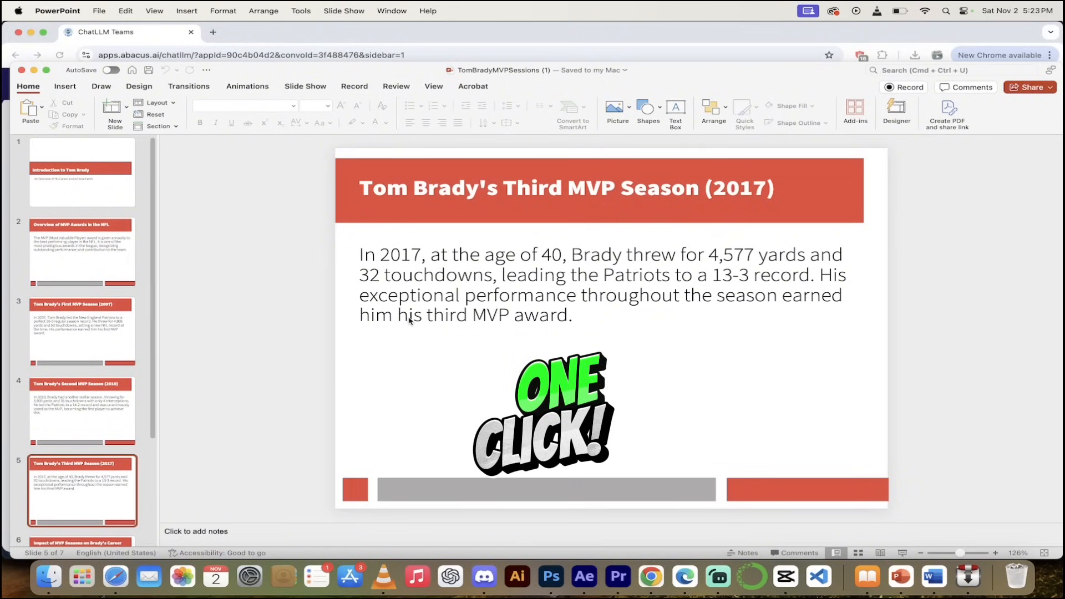
left_click(541, 413)
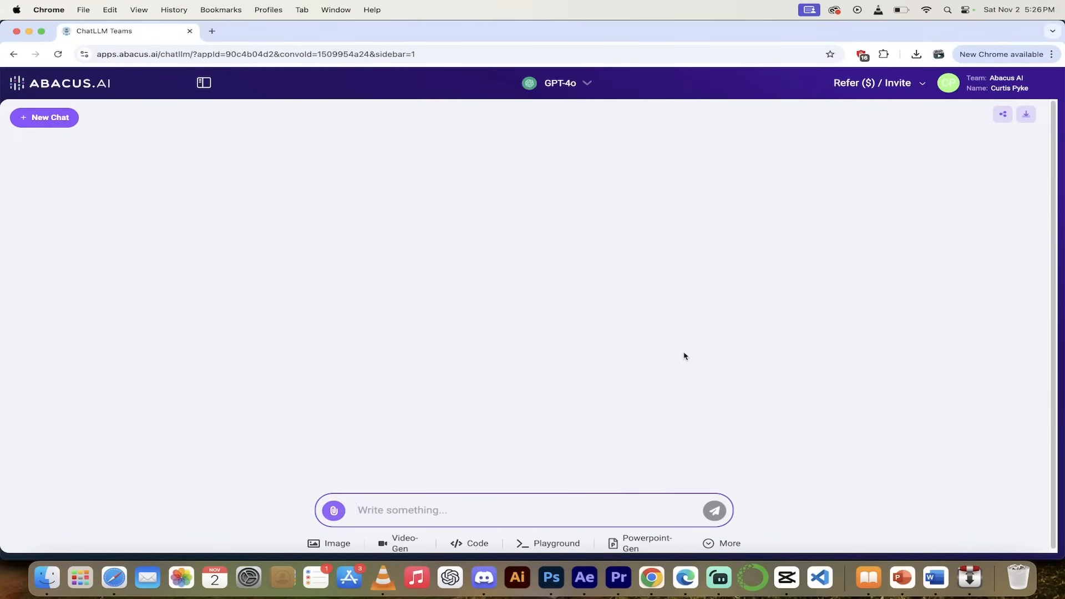
mouse_move(440, 447)
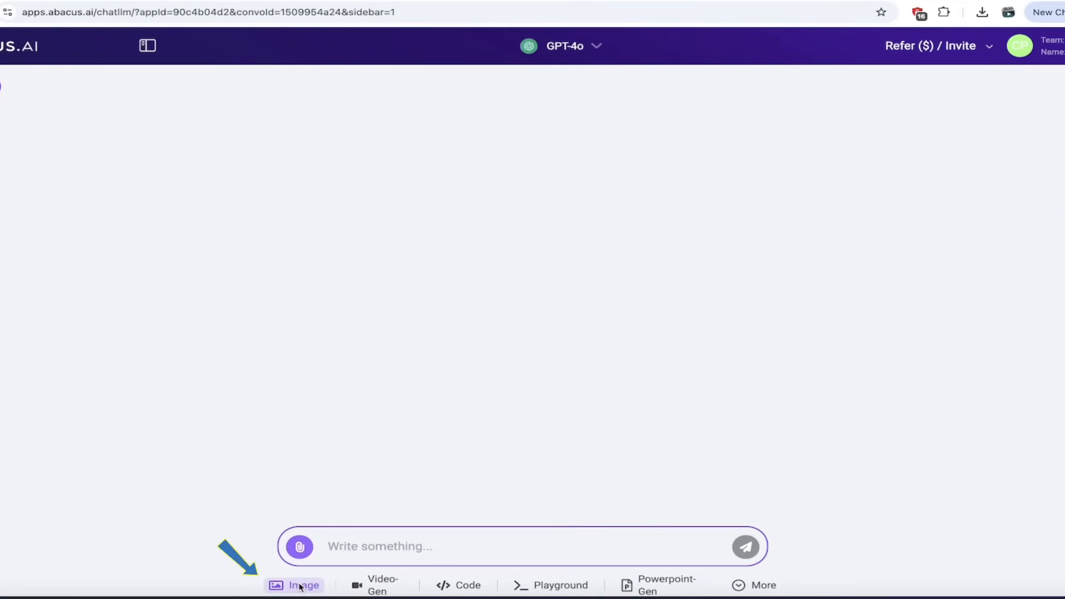
Step: Generate an image of a baseball trophy with a funny background
left_click(303, 585)
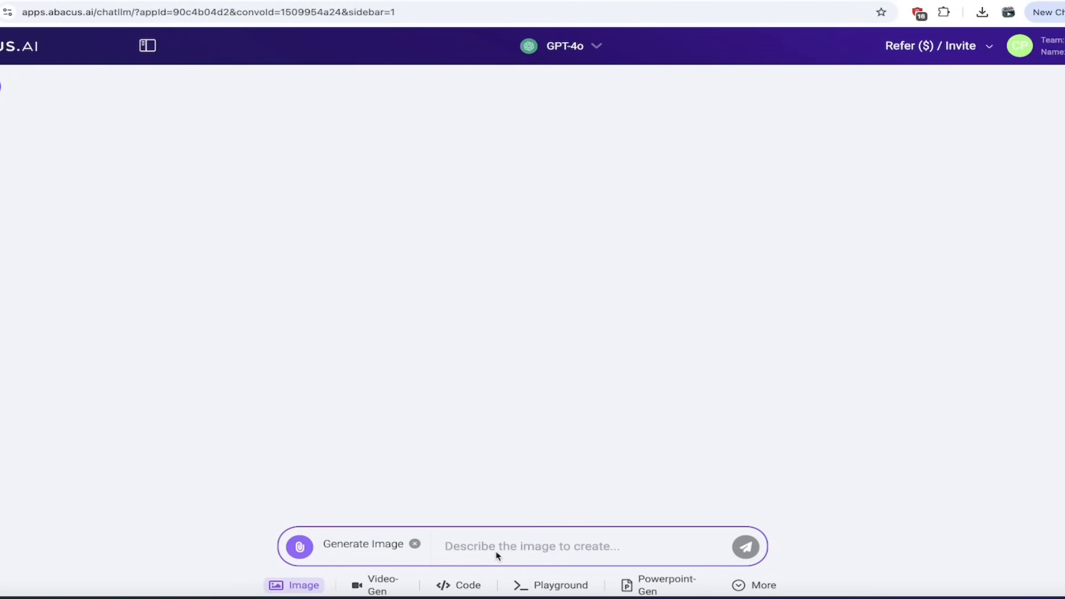
mouse_move(498, 553)
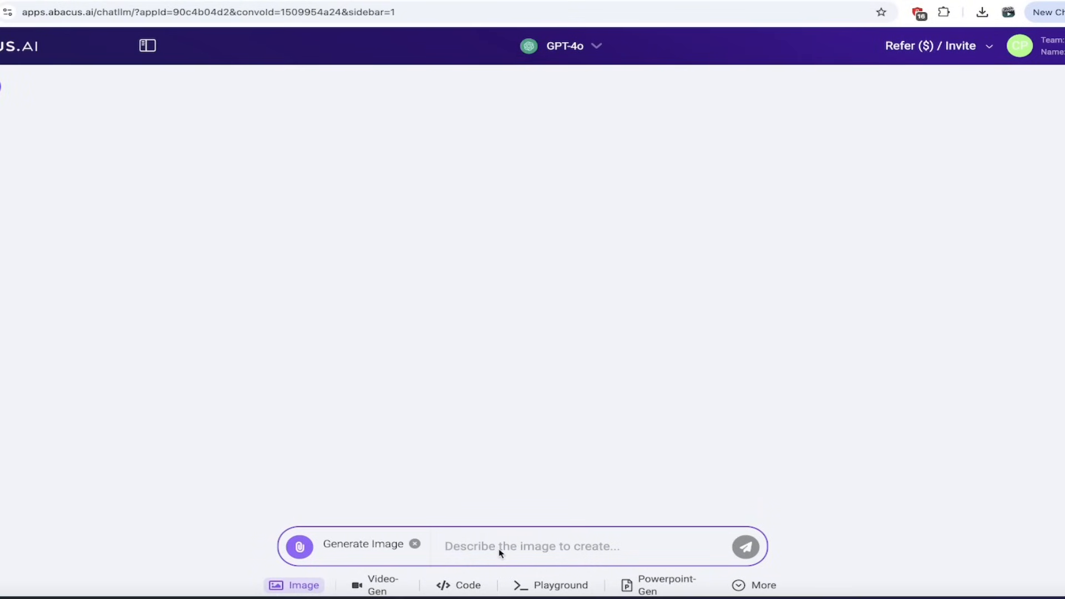
type("ase")
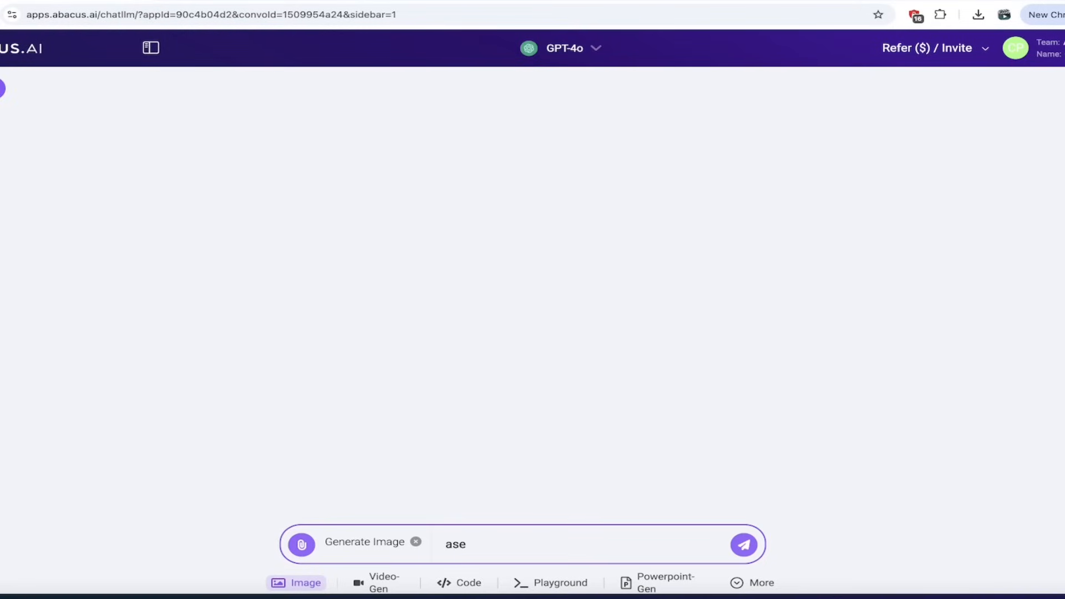
type("baseball trophy with a")
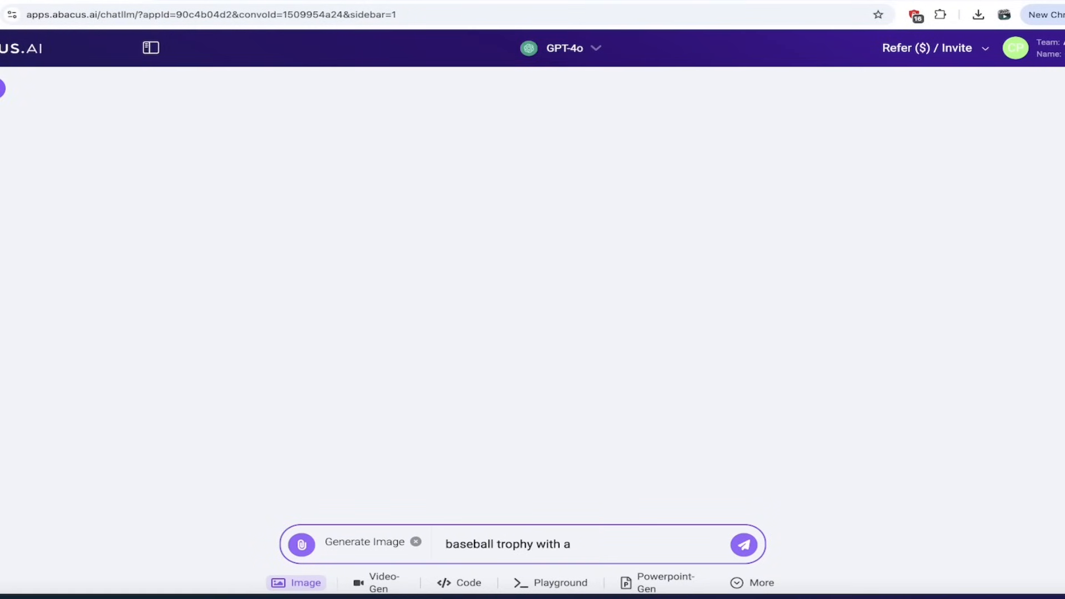
type("fun")
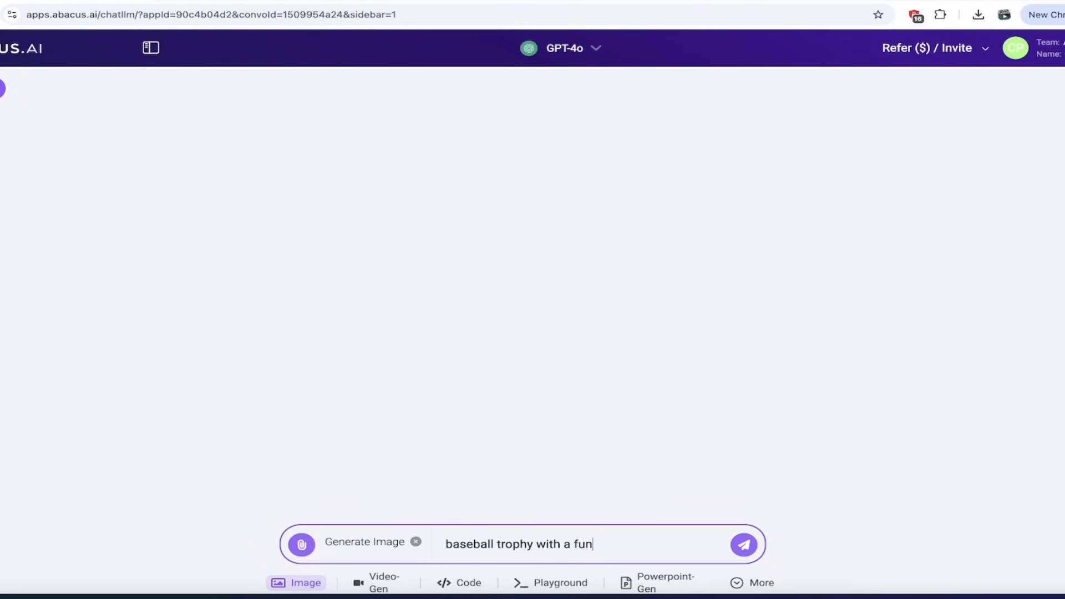
type("ny backgroun")
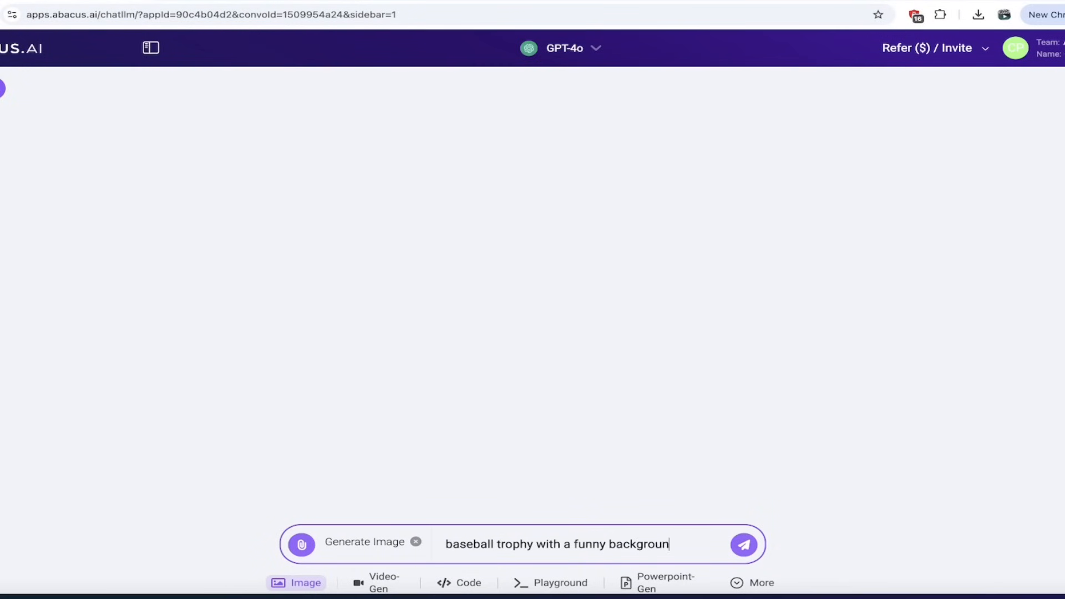
left_click(743, 544)
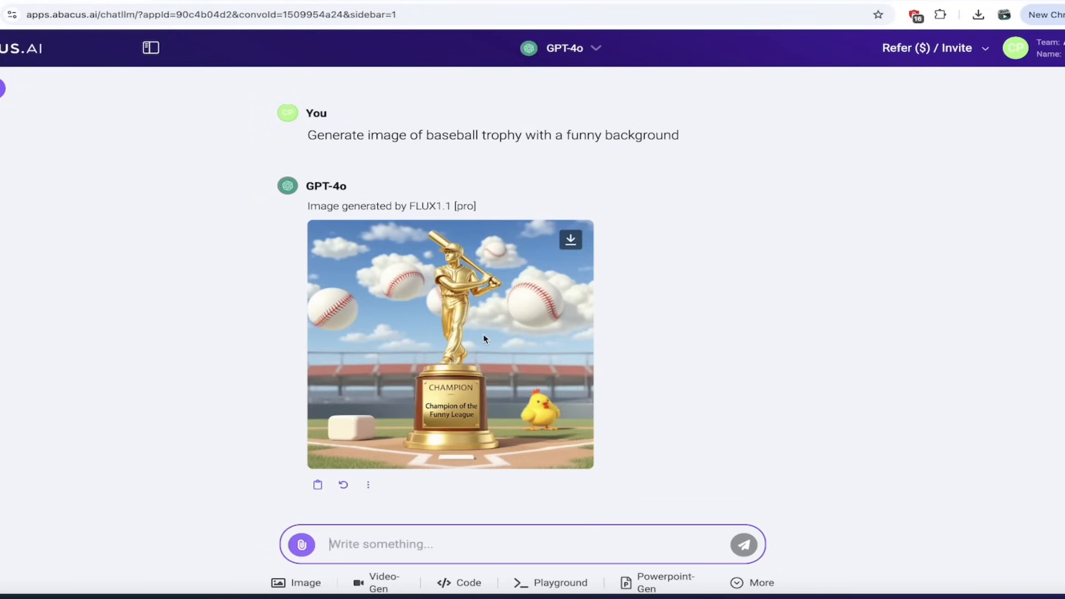
mouse_move(496, 396)
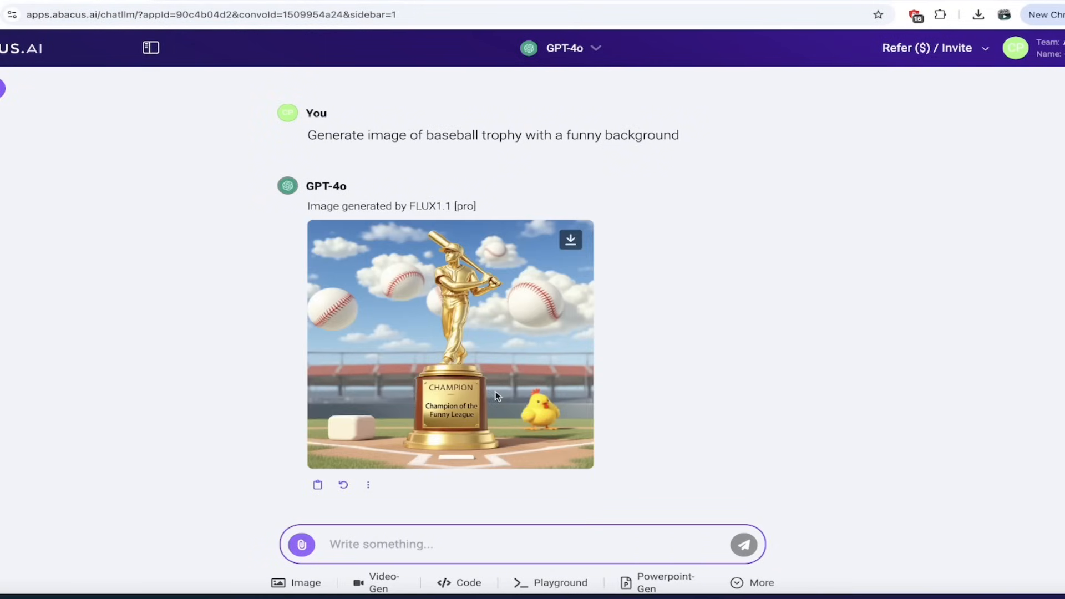
Step: Download the golden baseball trophy image as download.jpeg and show it in its folder
left_click(449, 342)
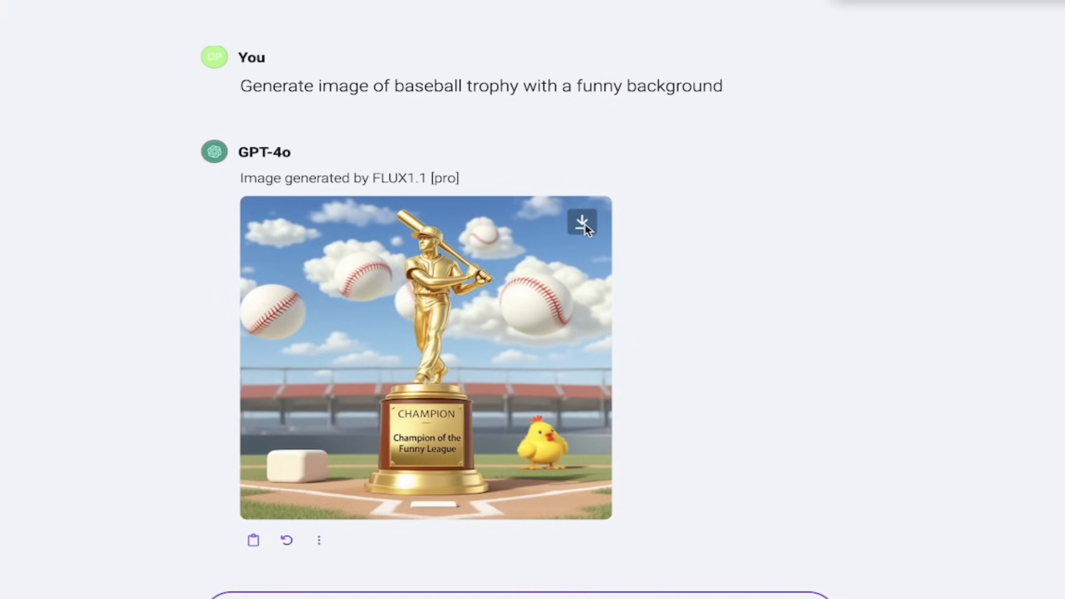
left_click(582, 222)
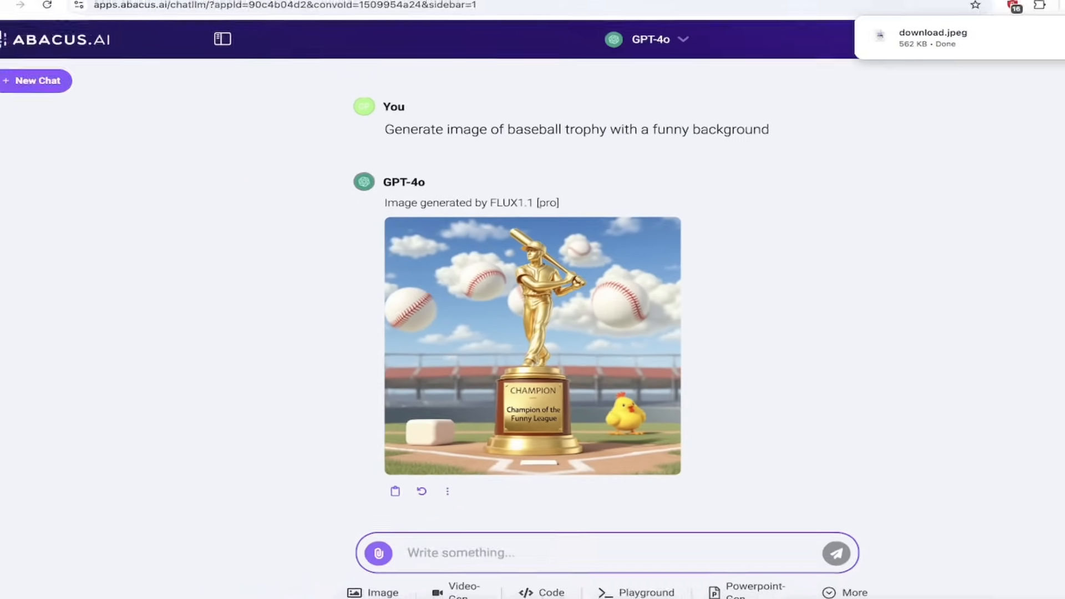
left_click(1014, 8)
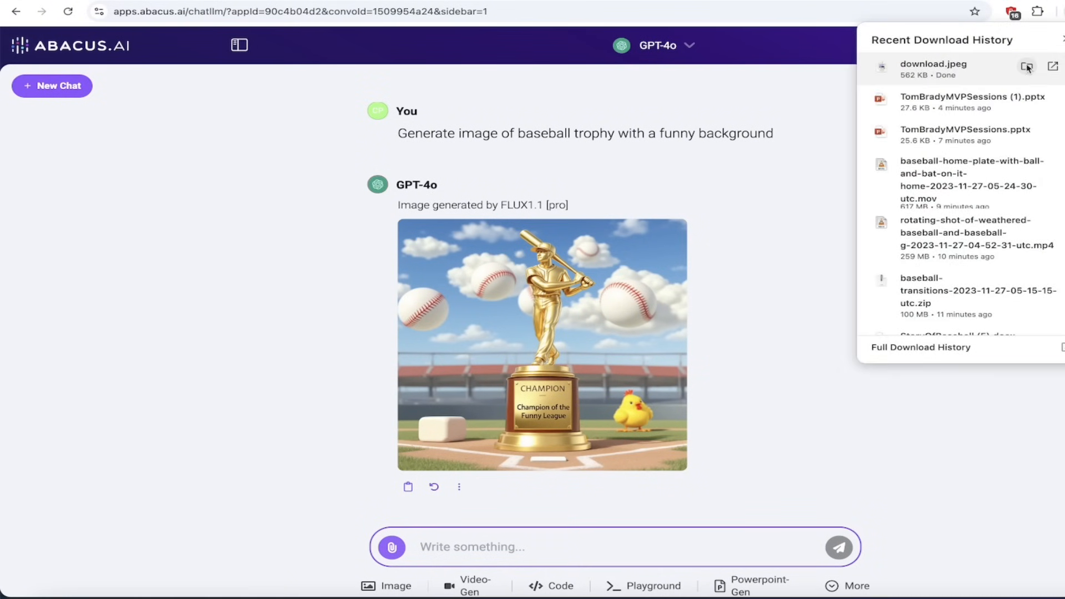
mouse_move(1028, 68)
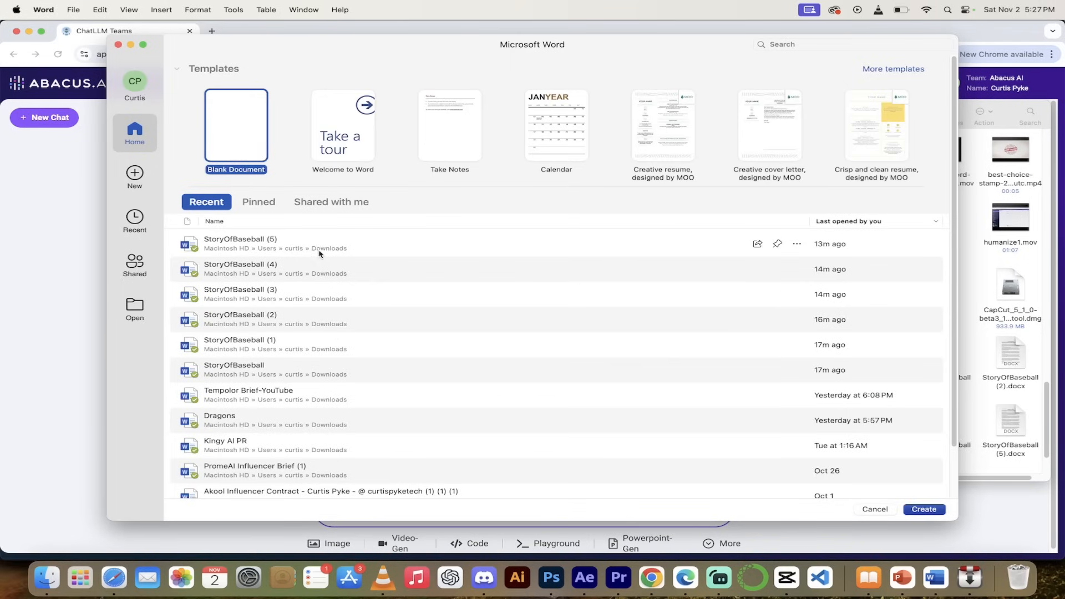
double_click(240, 243)
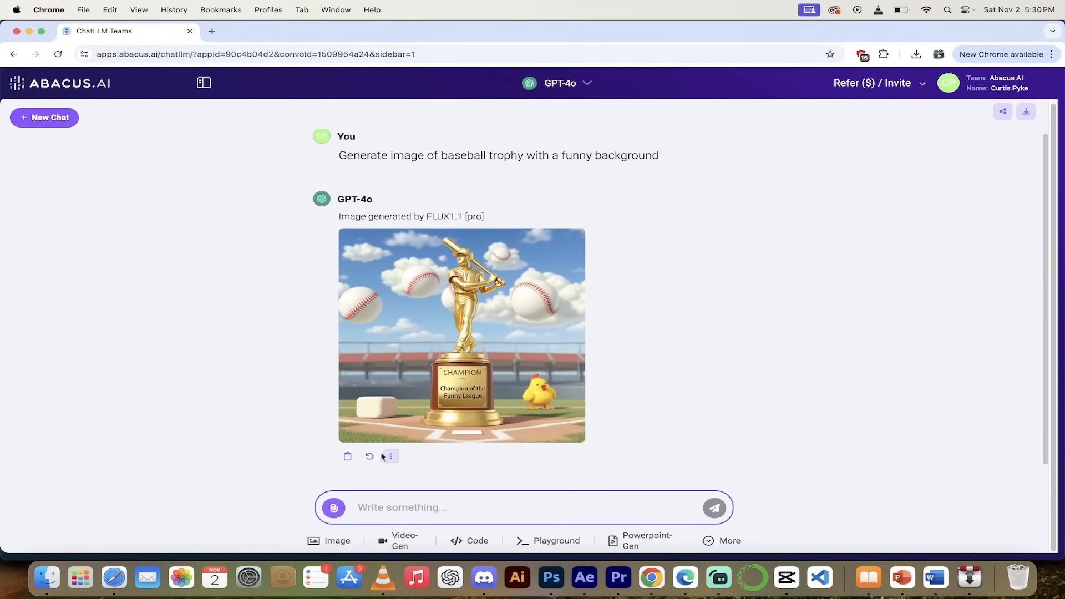
mouse_move(370, 456)
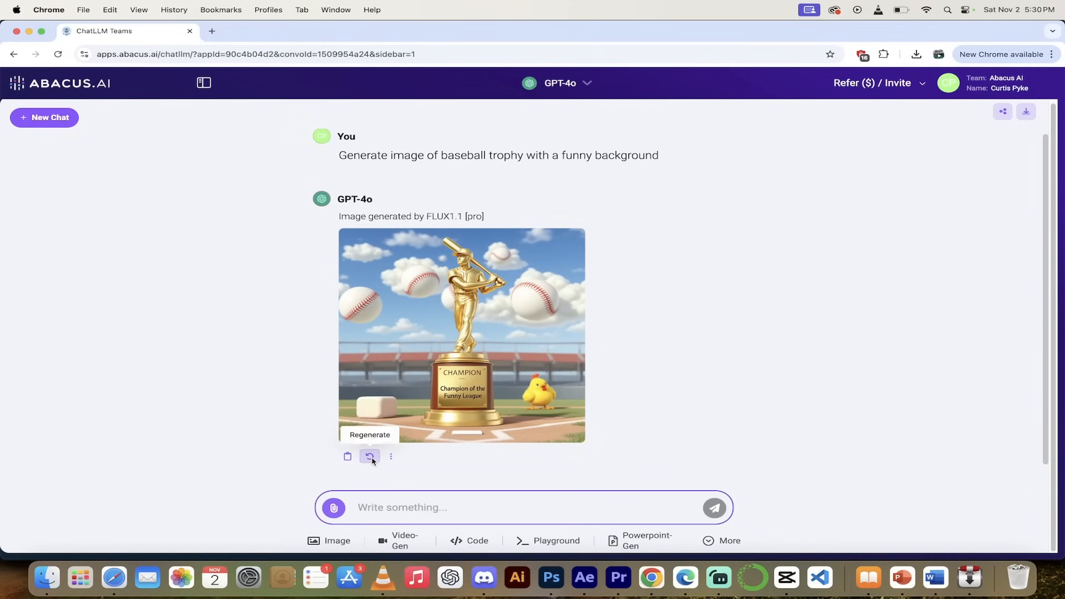
mouse_move(498, 507)
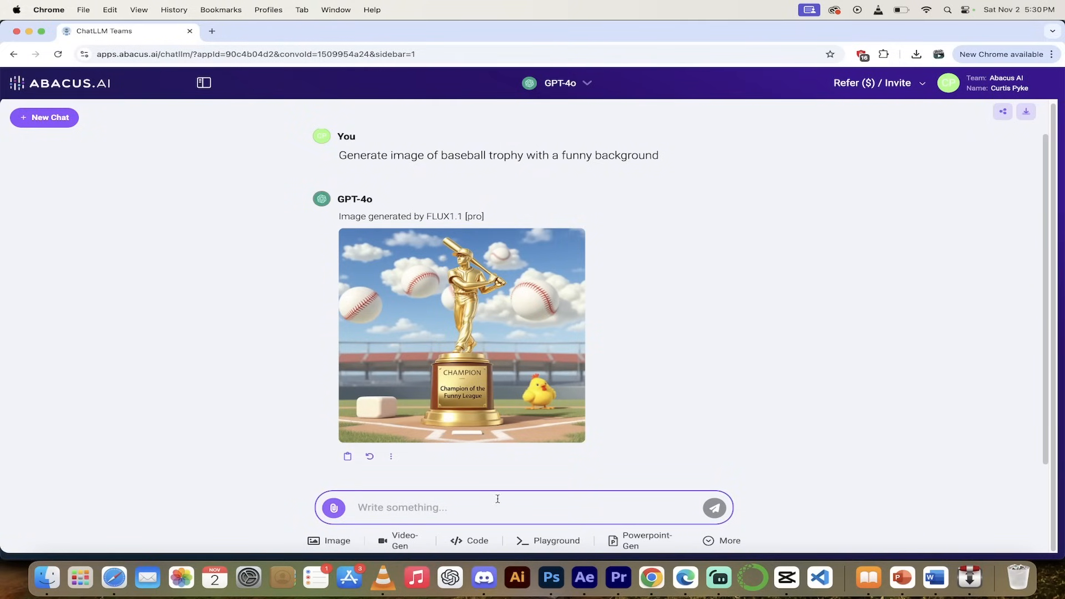
mouse_move(603, 498)
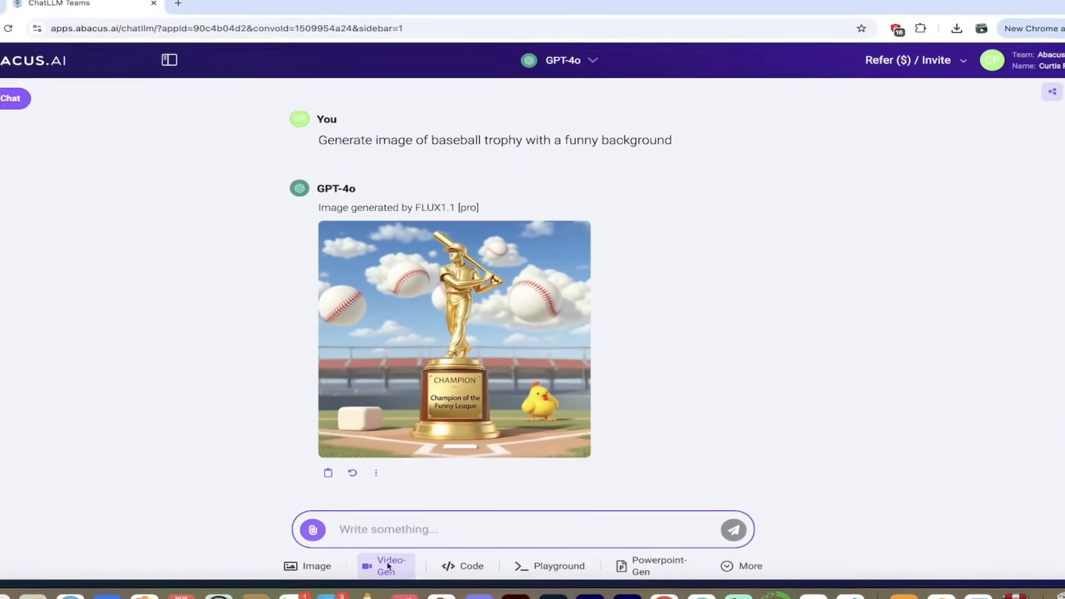
Step: Enter 'Funny Football Trophy' as the Video Generation prompt and review the settings below it
left_click(386, 565)
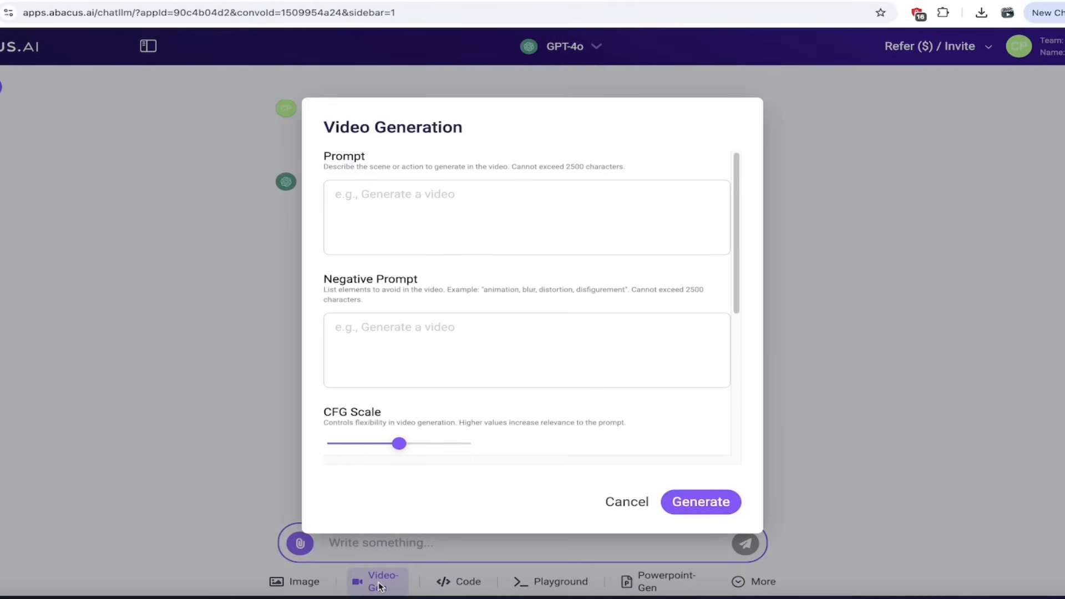
left_click(381, 218)
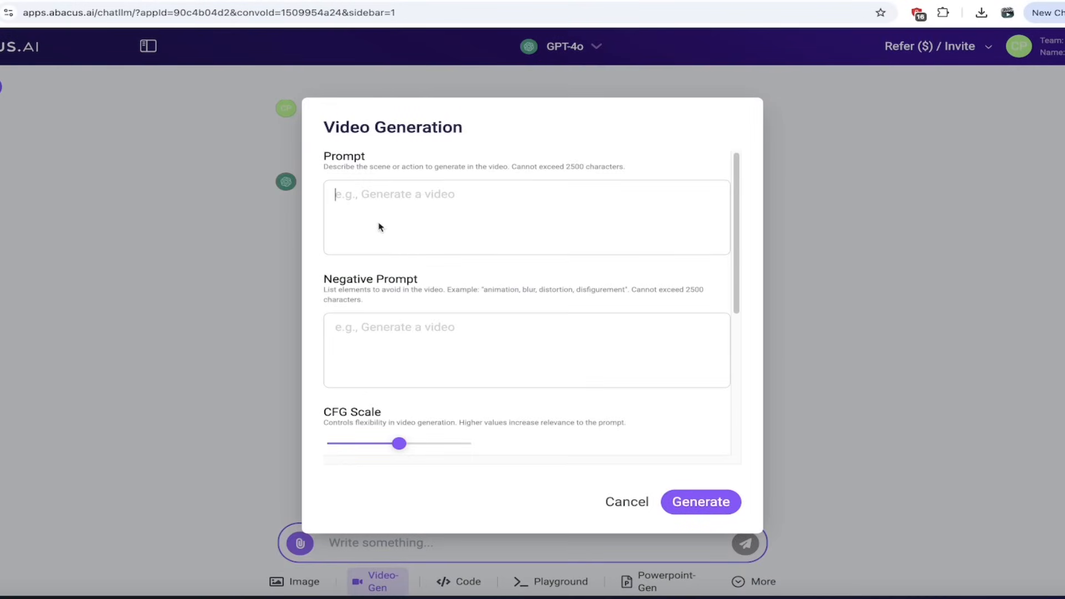
type("Funny")
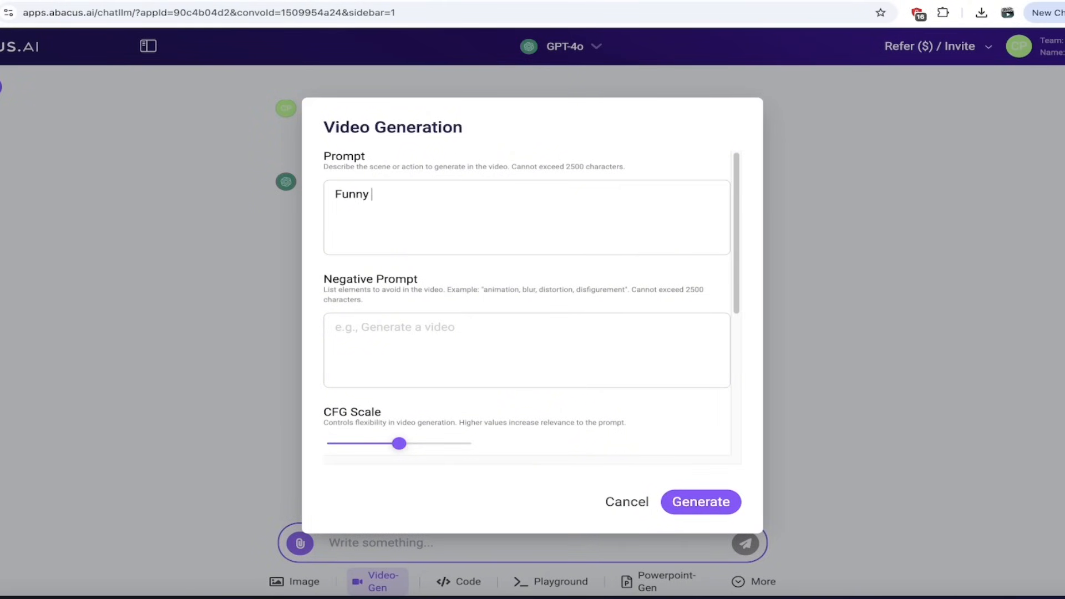
type("Football Trophy")
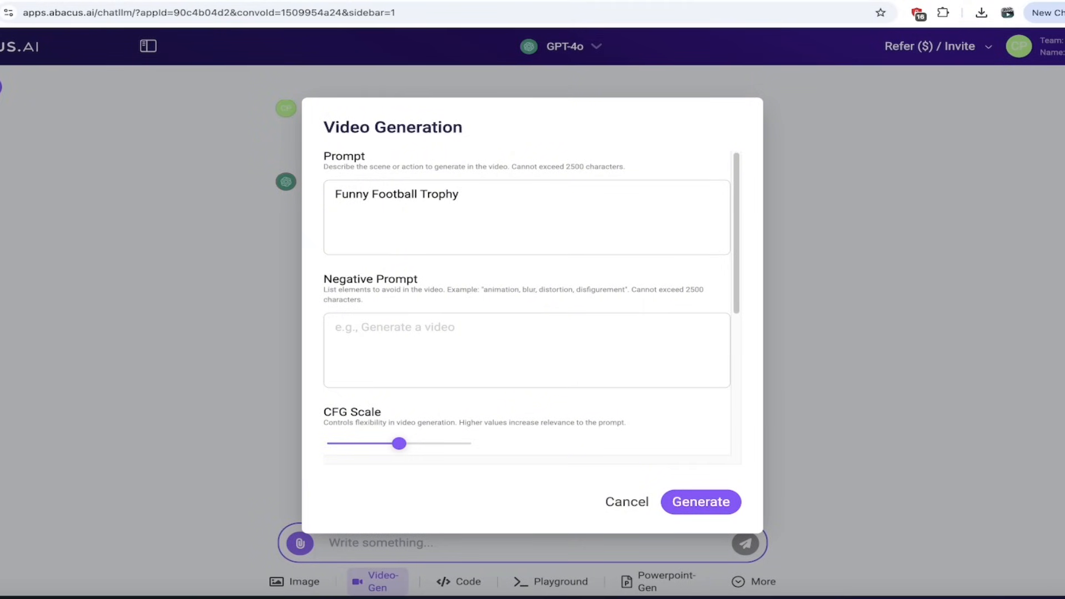
scroll("down", 3)
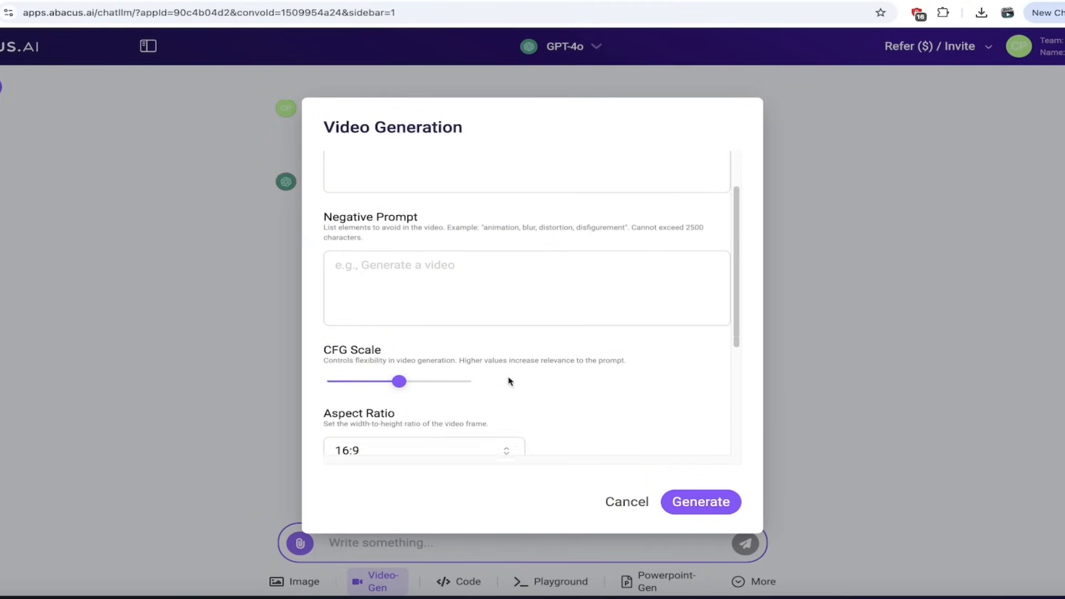
scroll("down", 3)
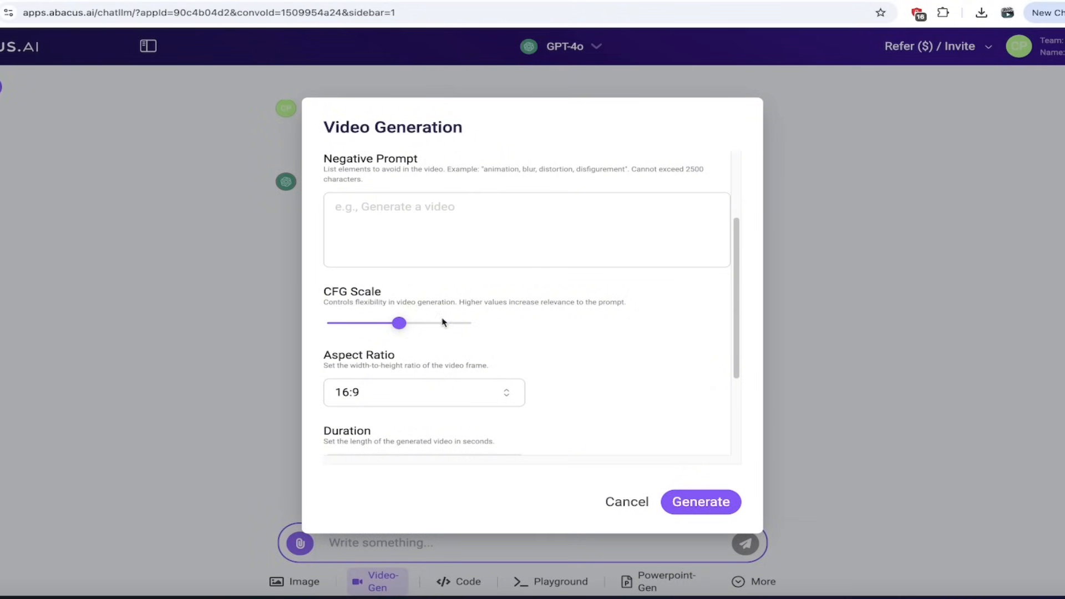
scroll("down", 3)
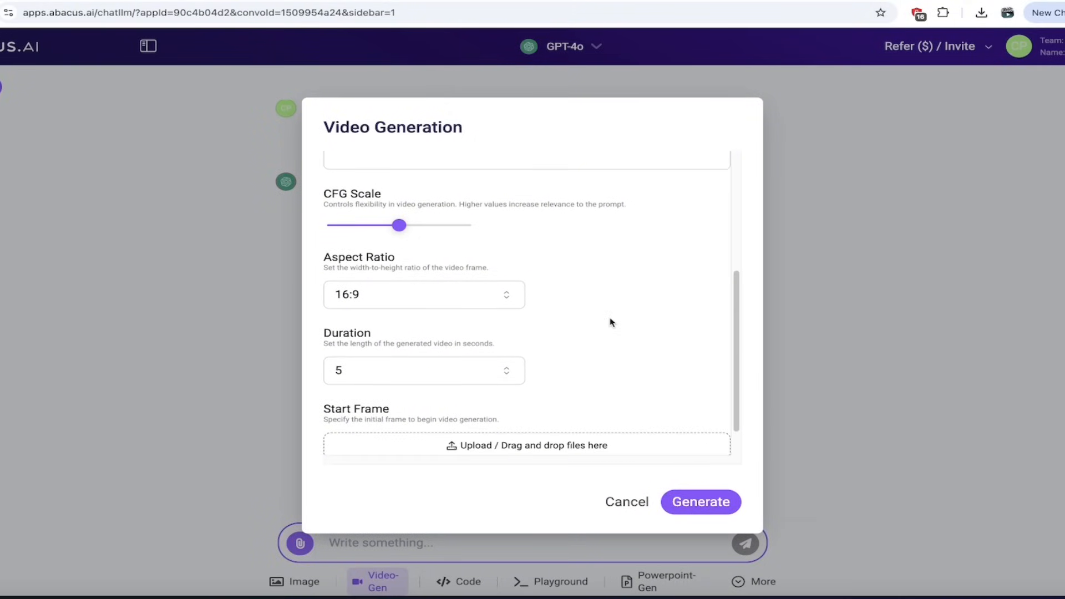
mouse_move(435, 310)
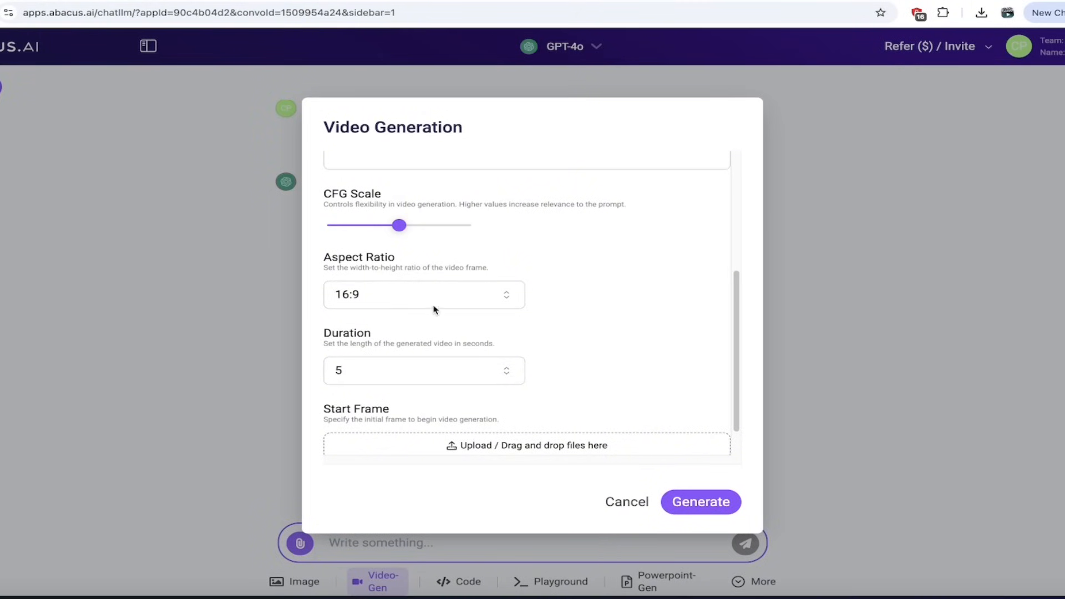
Step: Keep the 16:9 aspect ratio and set the video duration to 10 seconds
left_click(423, 294)
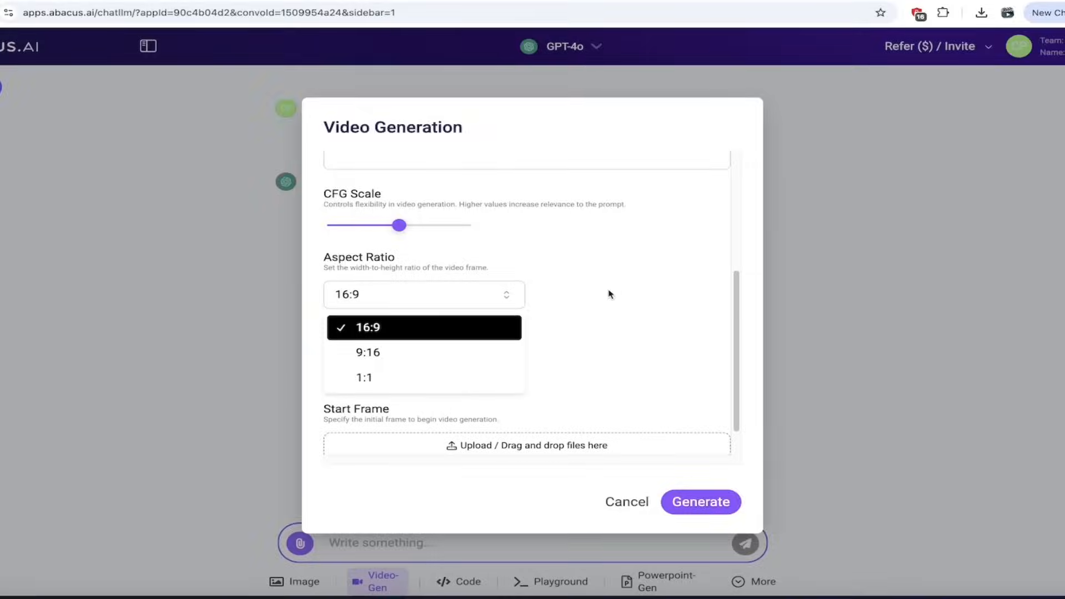
mouse_move(369, 352)
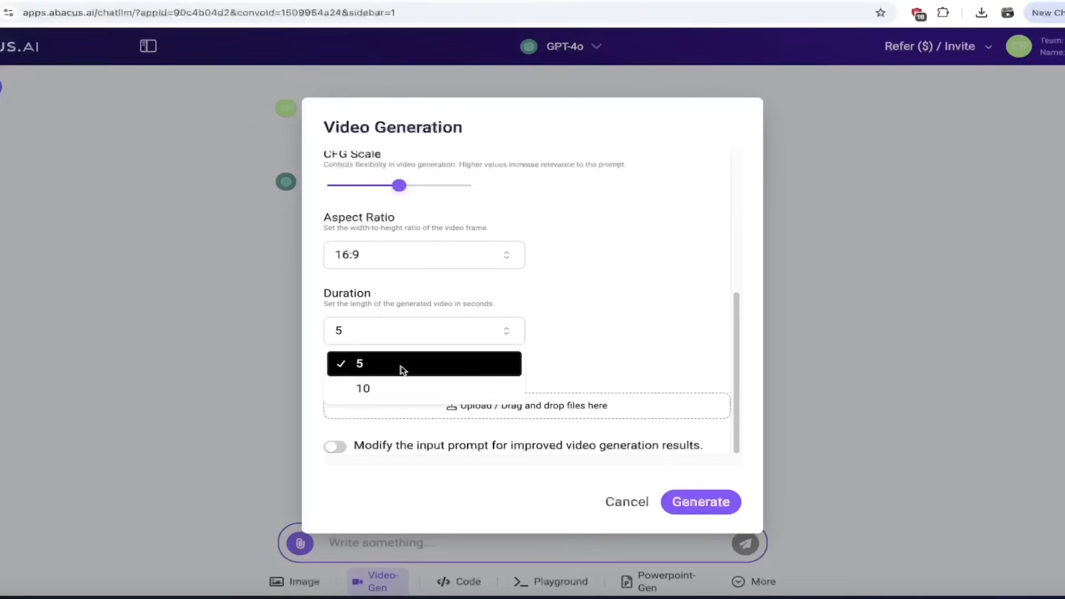
left_click(362, 388)
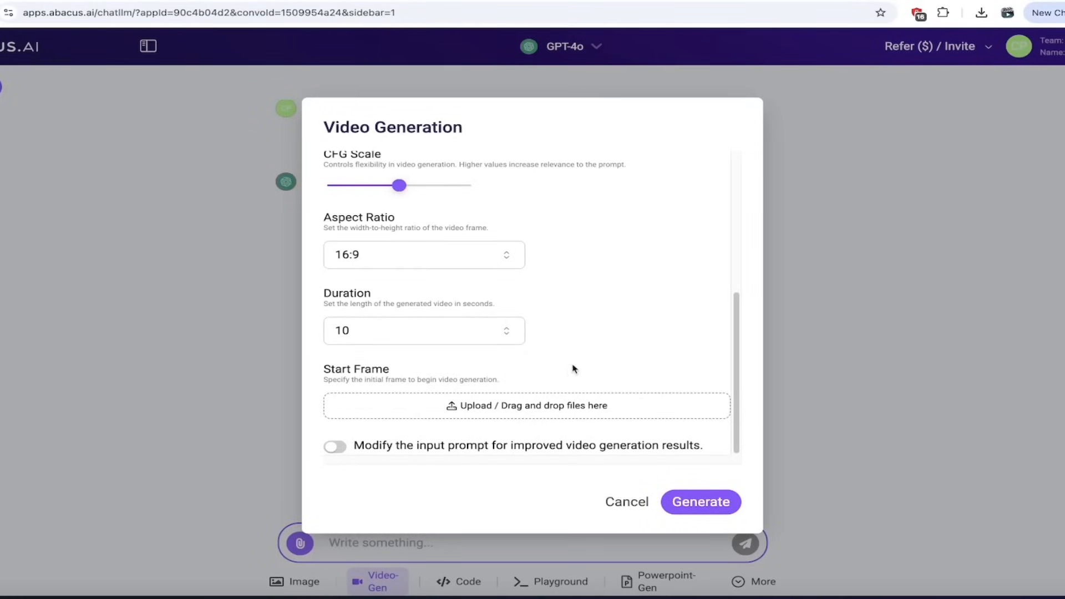
mouse_move(595, 349)
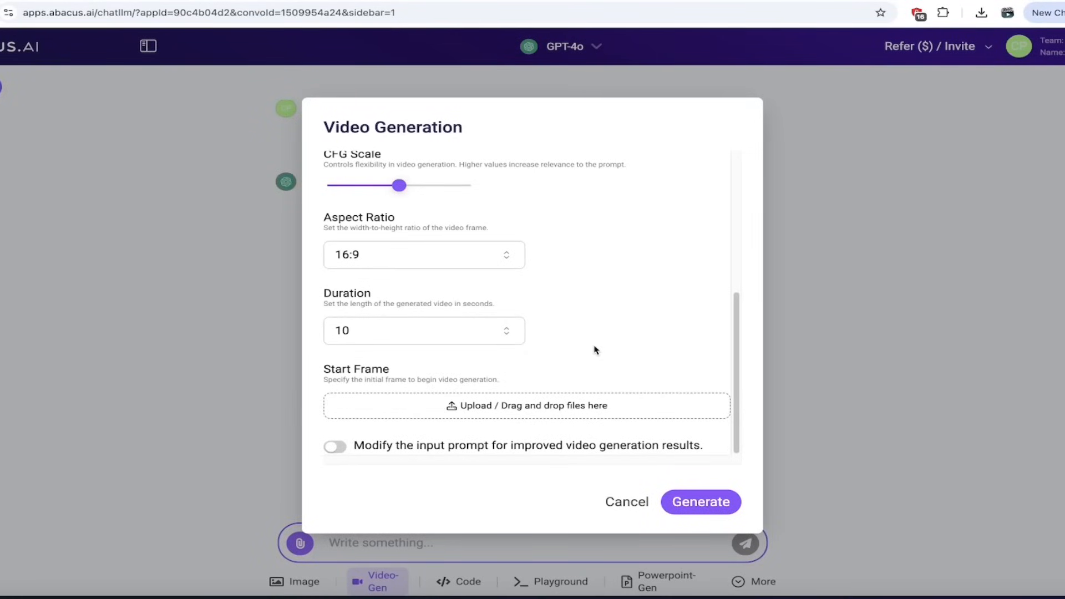
mouse_move(596, 387)
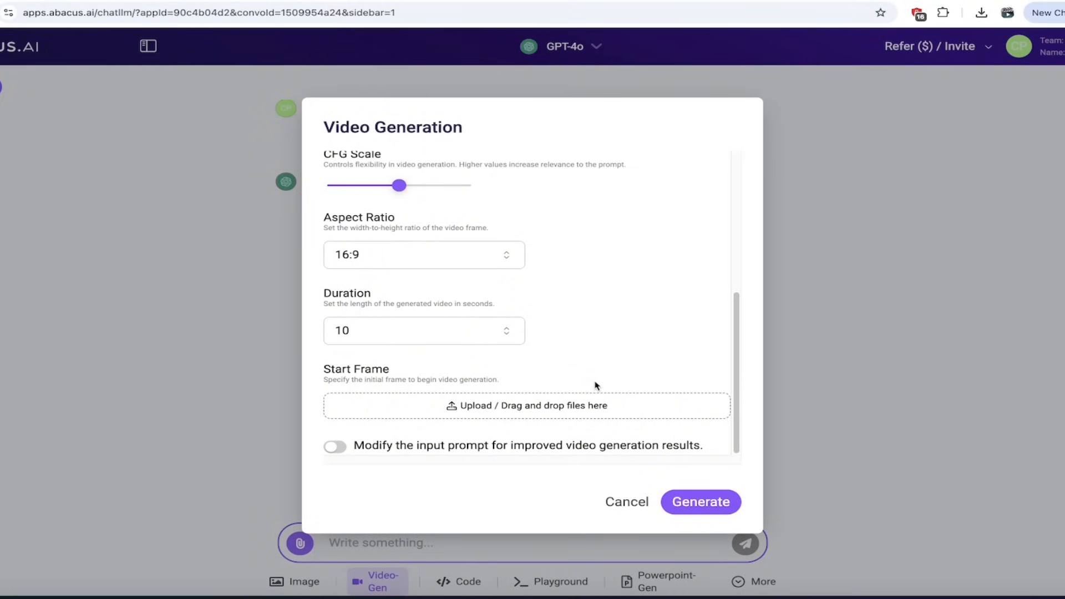
mouse_move(630, 359)
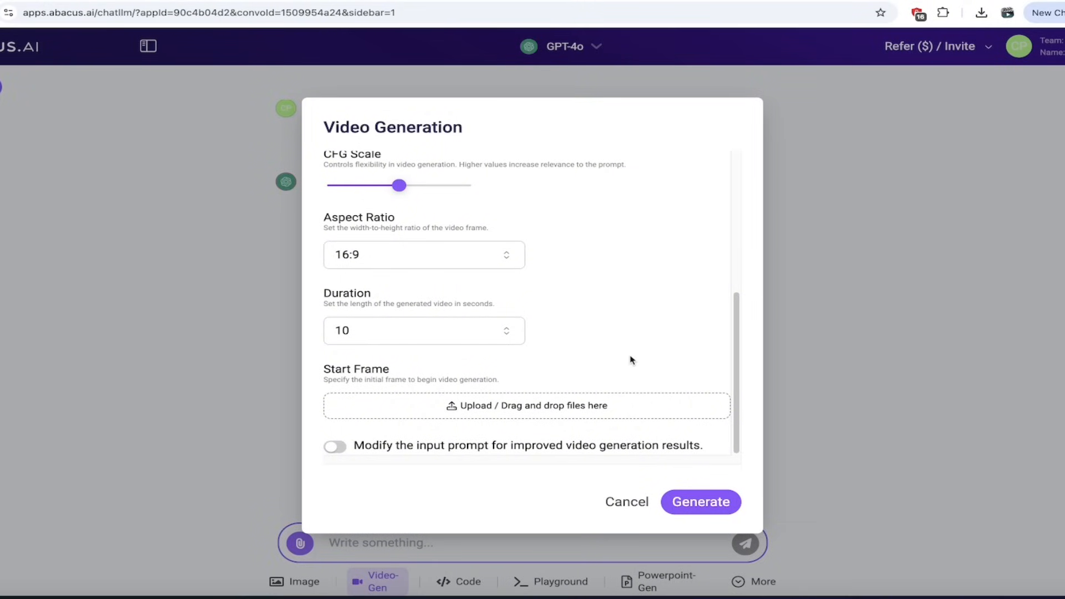
mouse_move(566, 415)
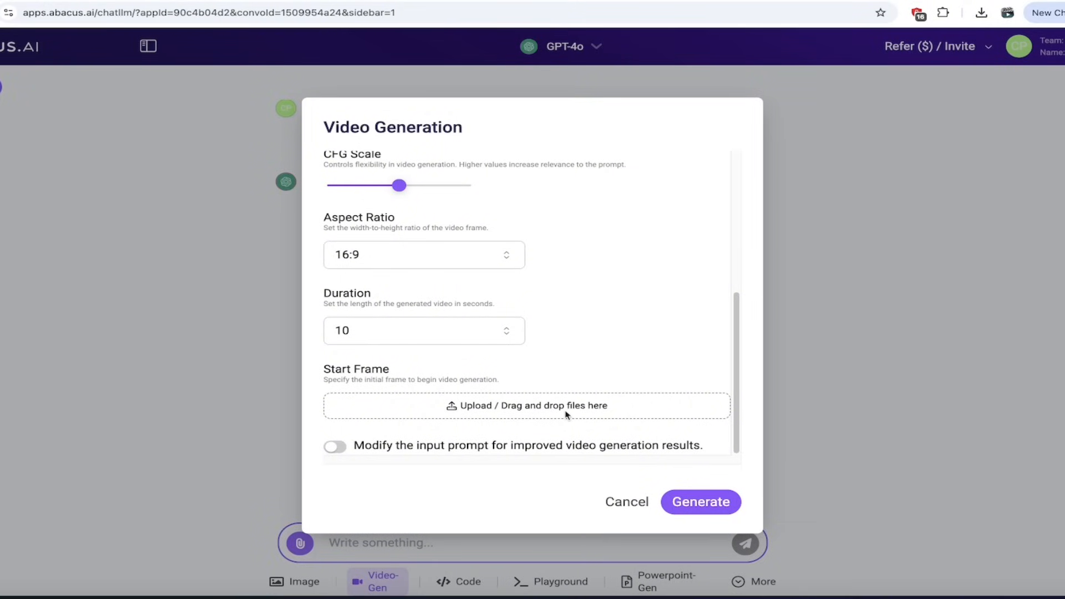
mouse_move(576, 413)
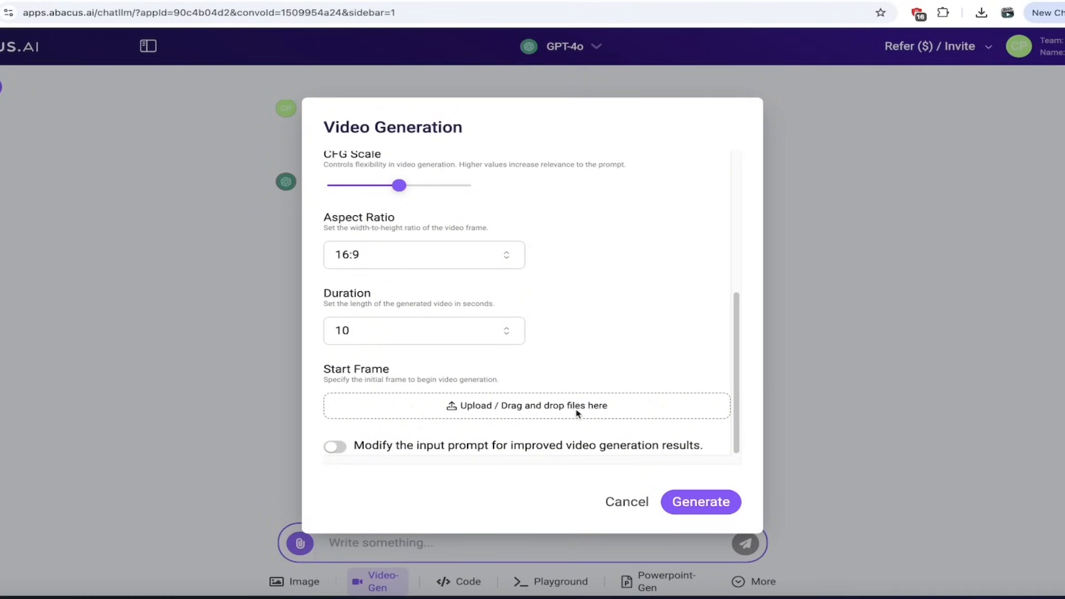
mouse_move(573, 415)
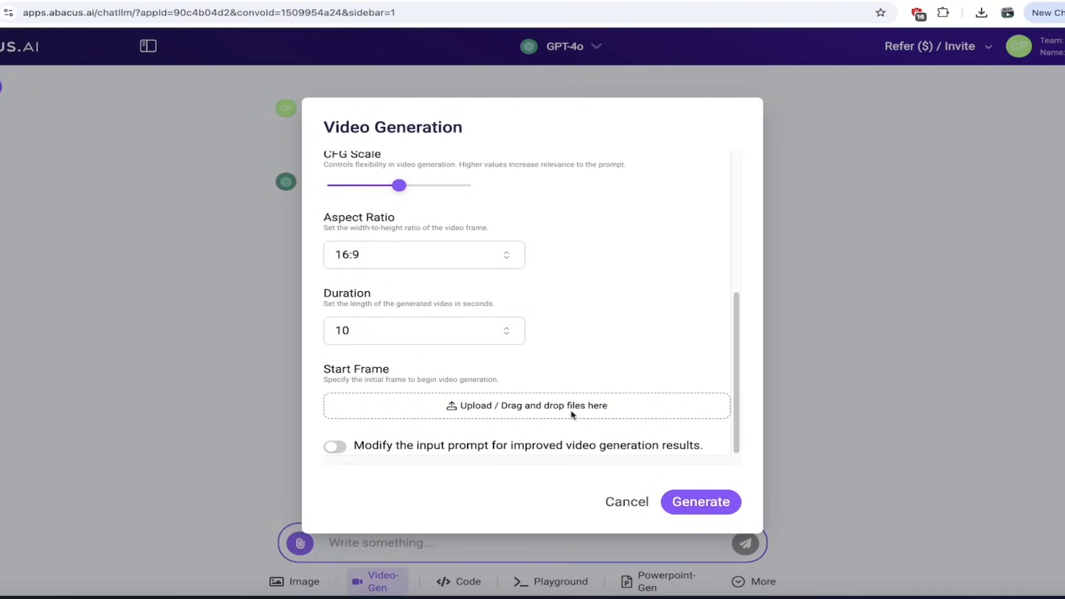
mouse_move(700, 502)
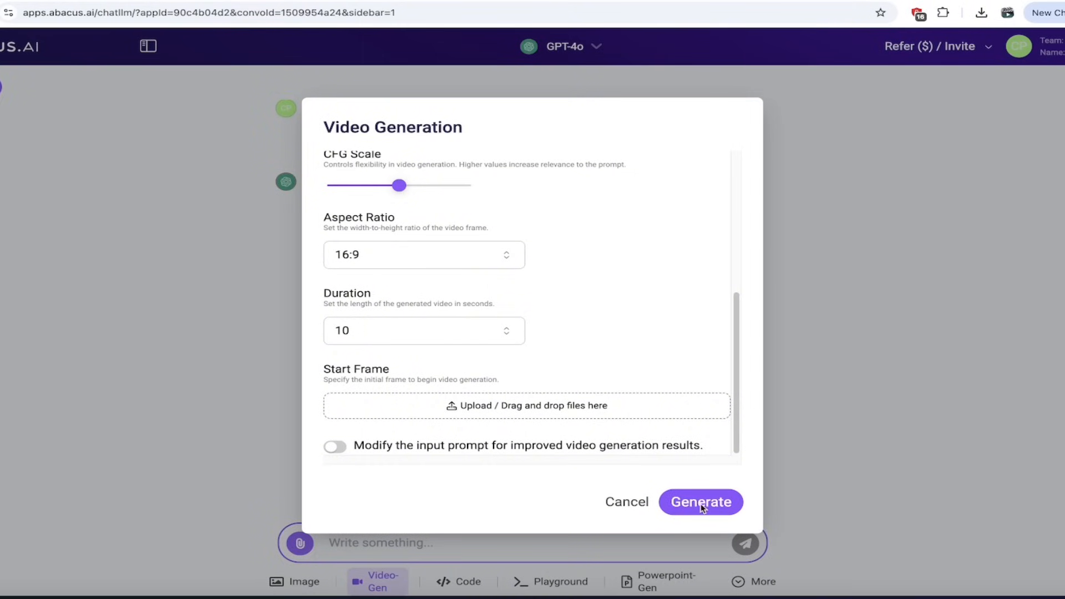
Step: Generate the Kling 1.5 football trophy video and download it as video.mp4
left_click(700, 502)
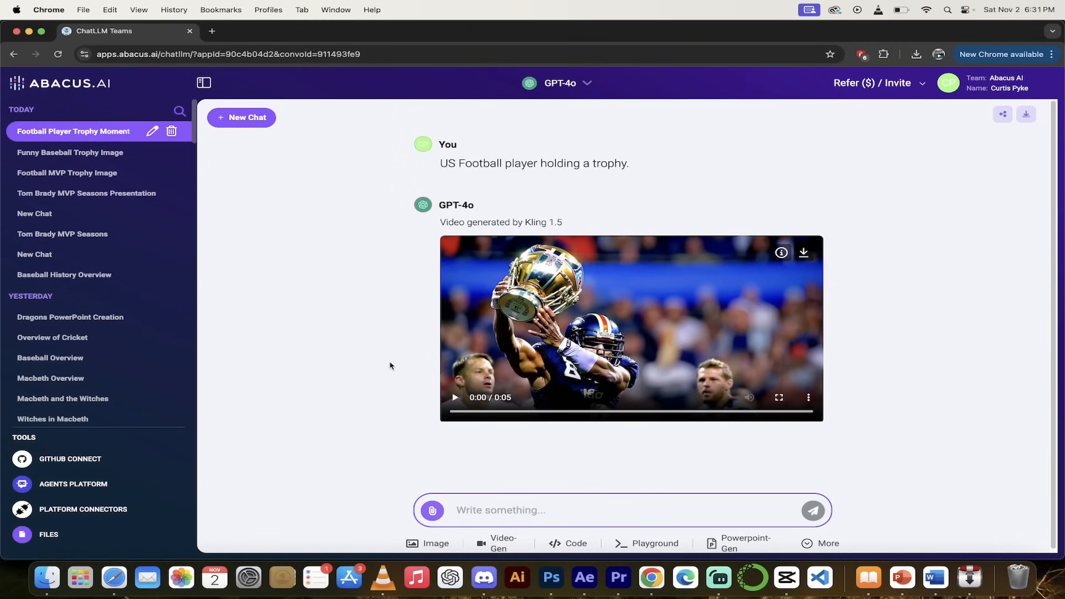
mouse_move(393, 387)
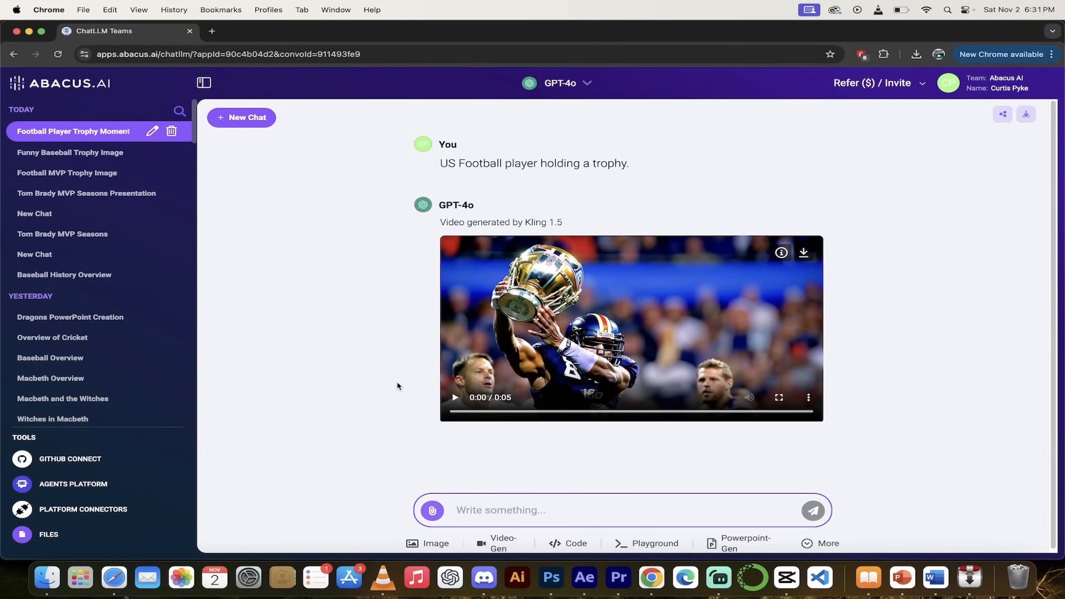
mouse_move(465, 385)
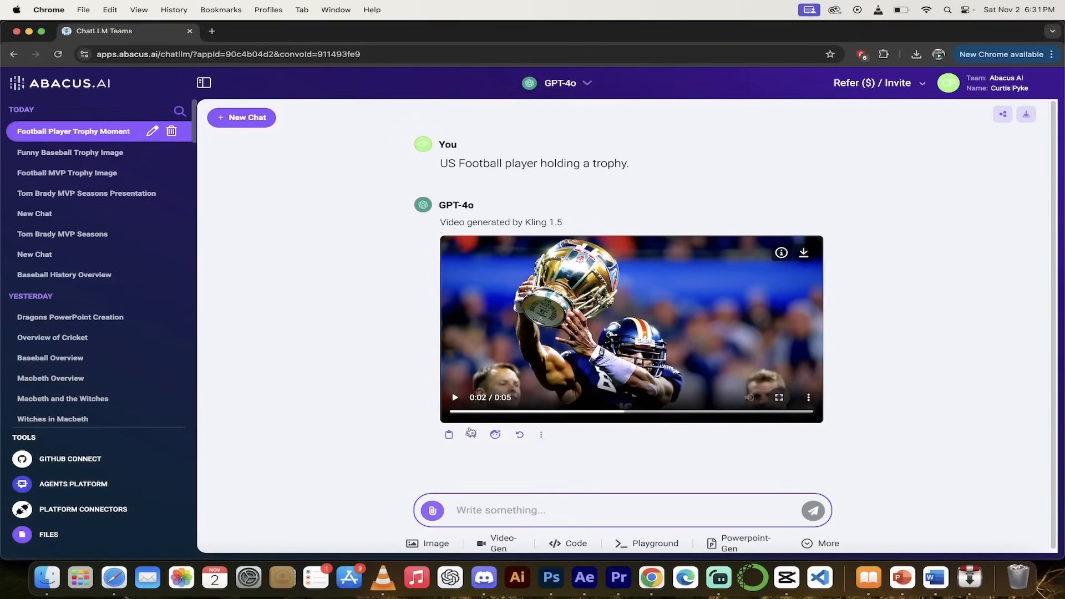
mouse_move(519, 435)
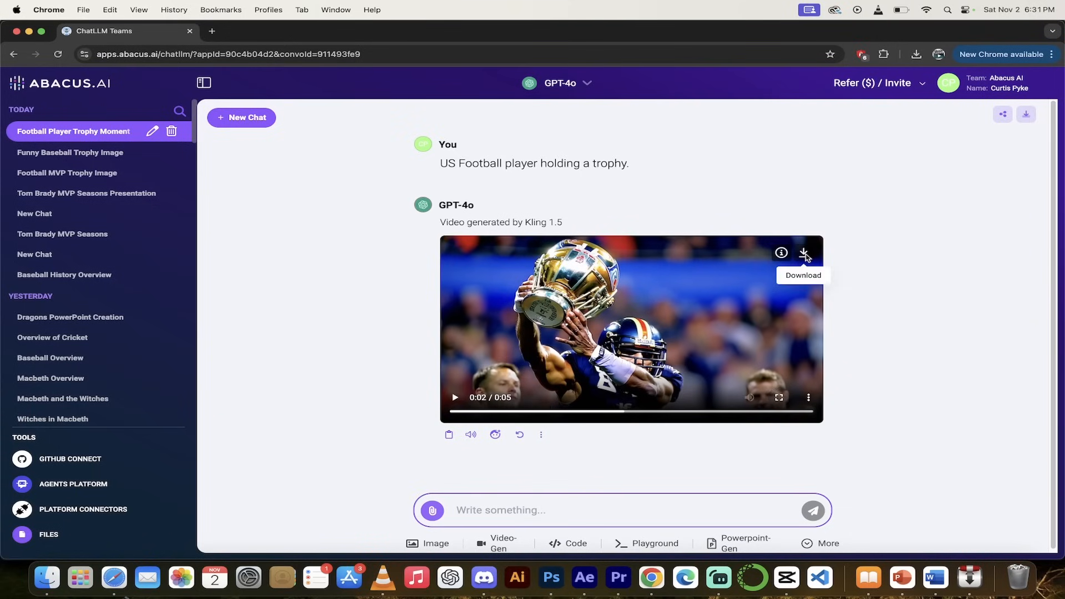
left_click(804, 253)
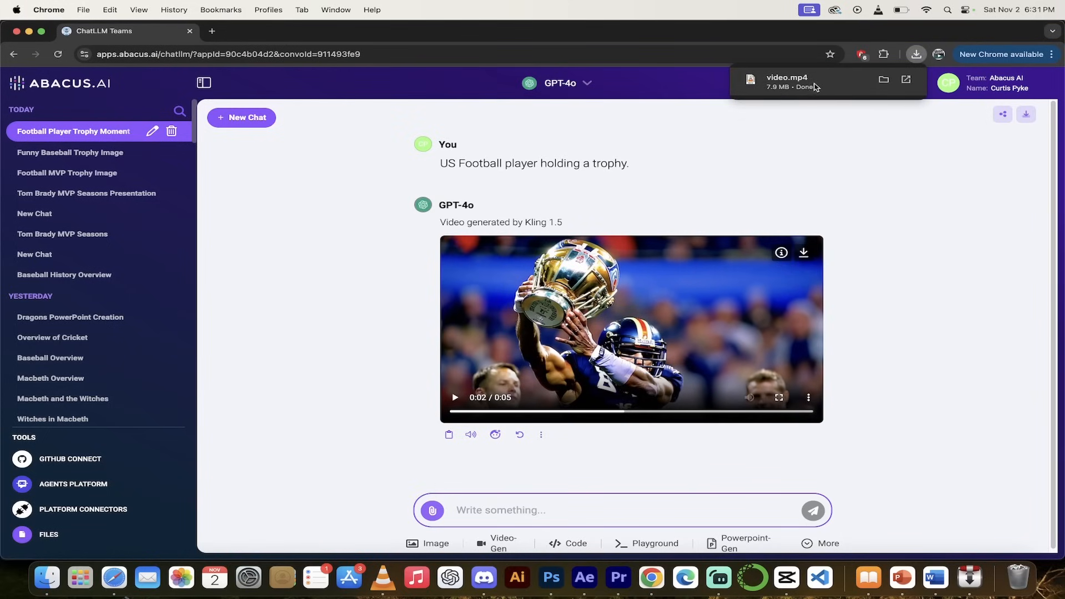
mouse_move(884, 80)
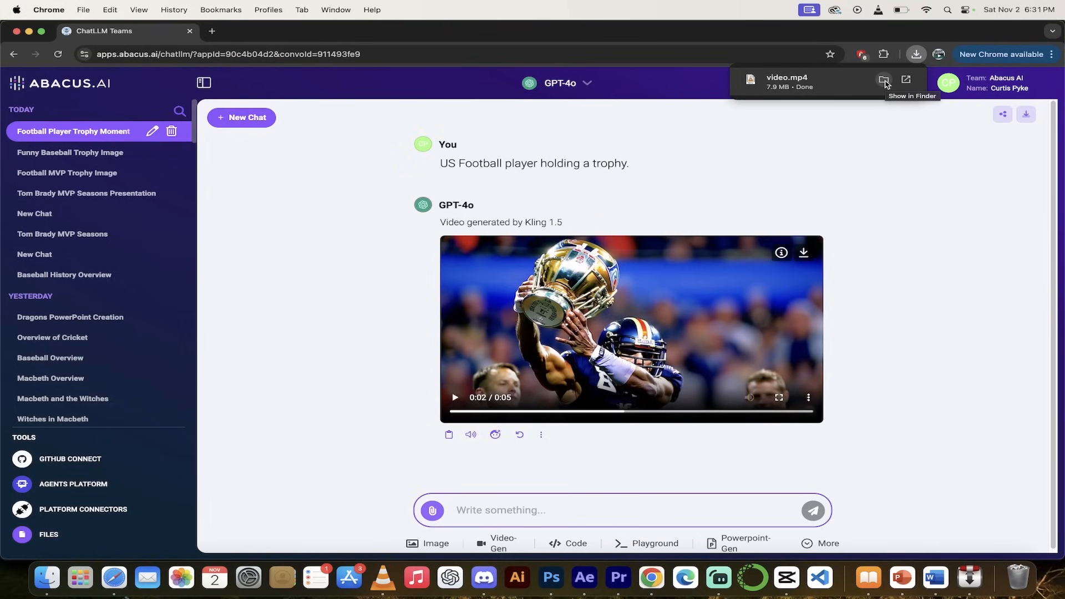
Step: Show the downloaded video.mp4 in Finder's Downloads folder
left_click(885, 80)
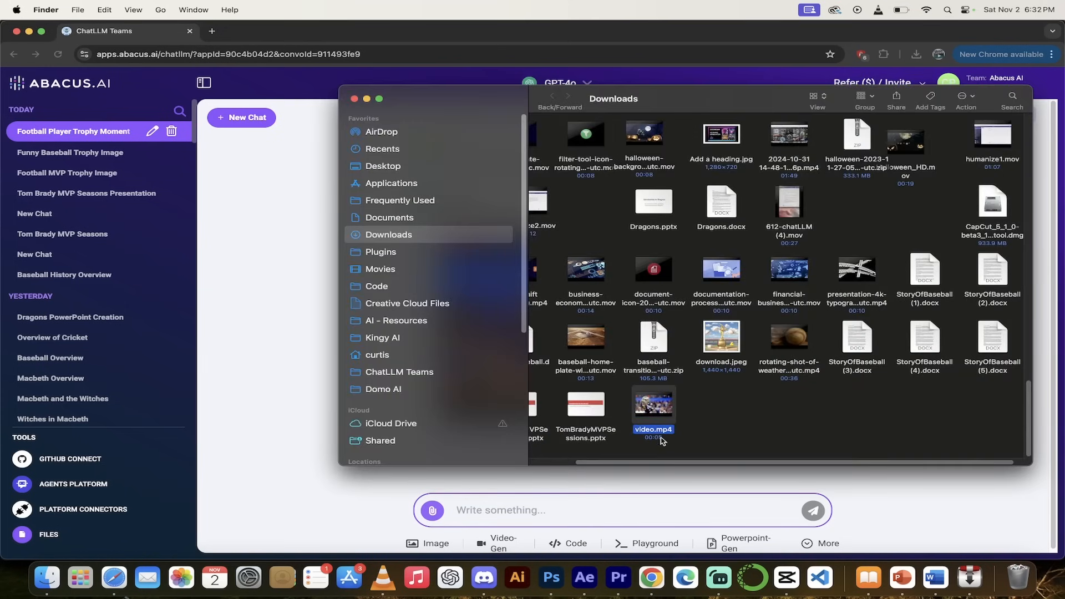
mouse_move(902, 578)
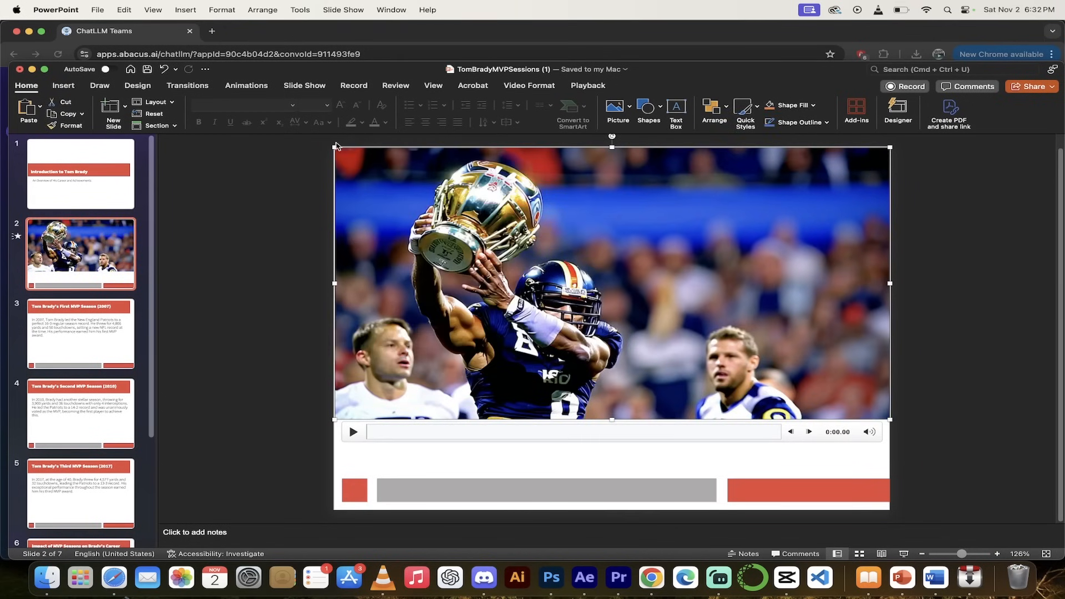
Step: Apply the Designer layout with text beside the trophy video, then play and pause it
left_click(898, 112)
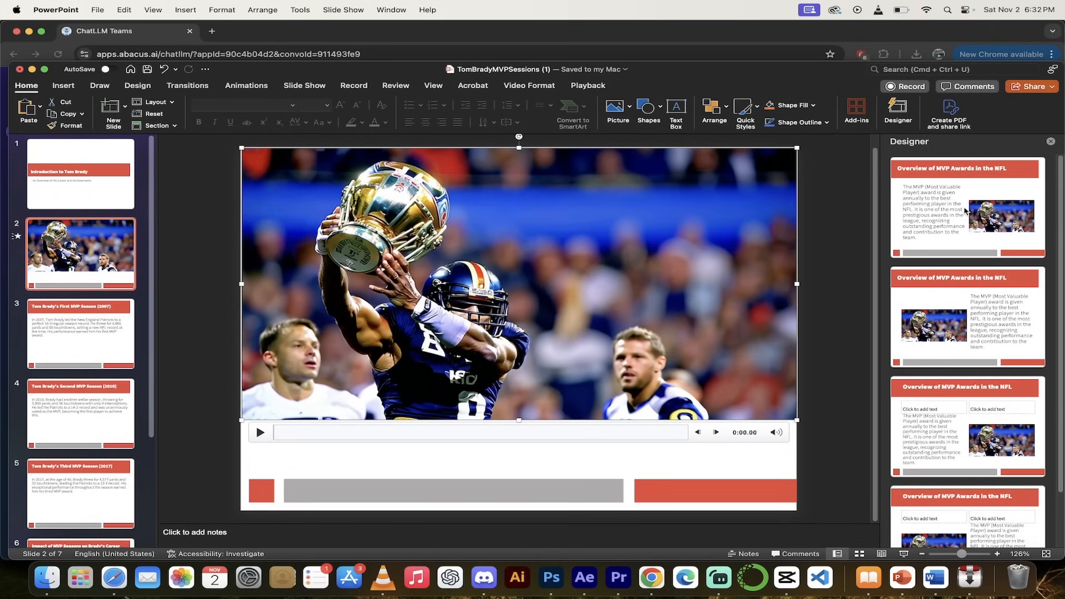
mouse_move(973, 309)
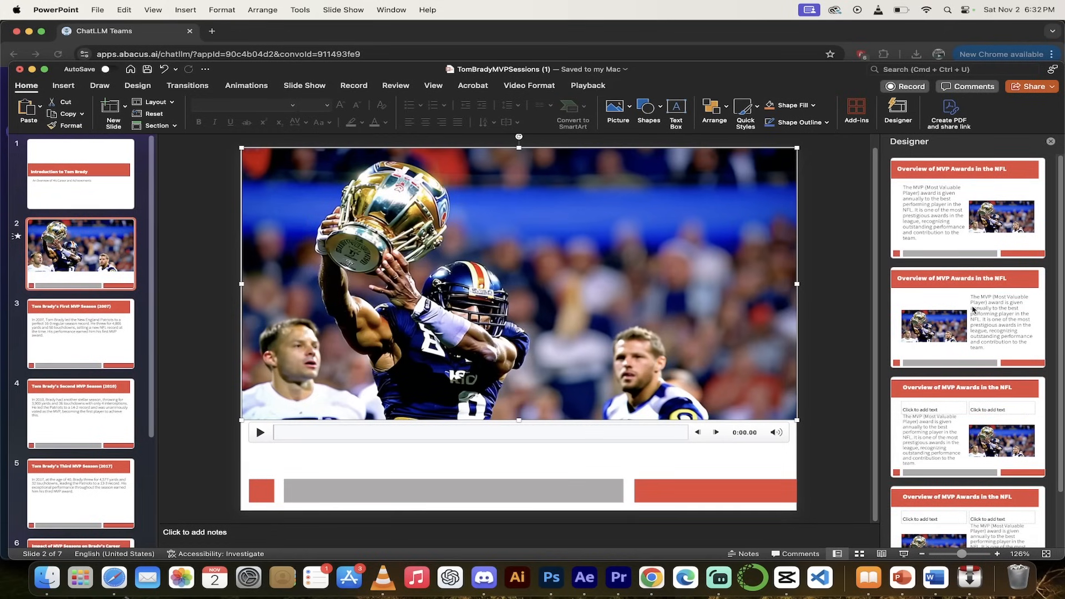
left_click(966, 211)
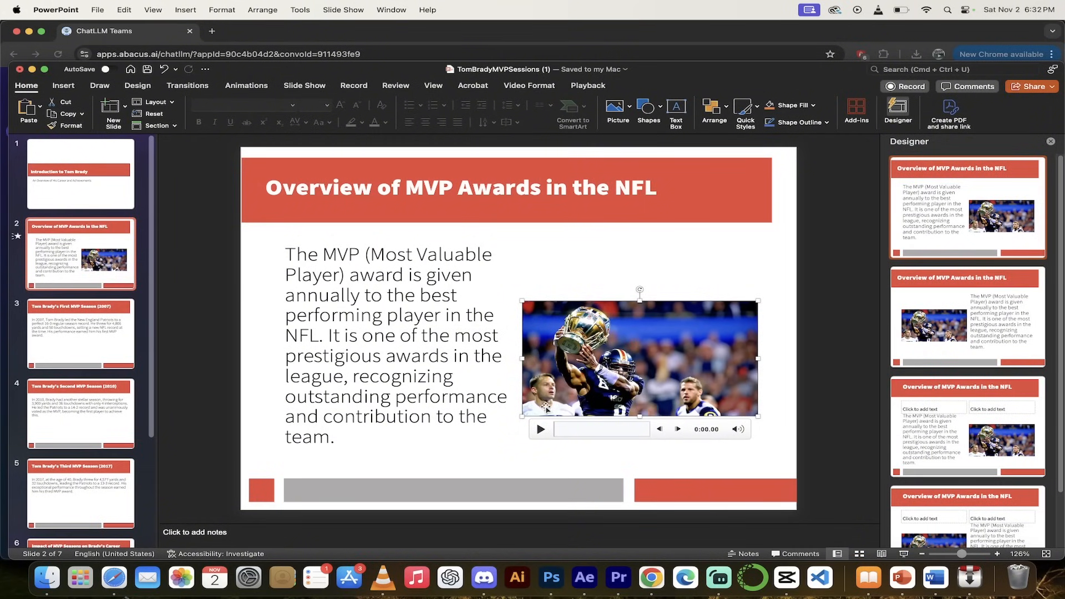
left_click(541, 429)
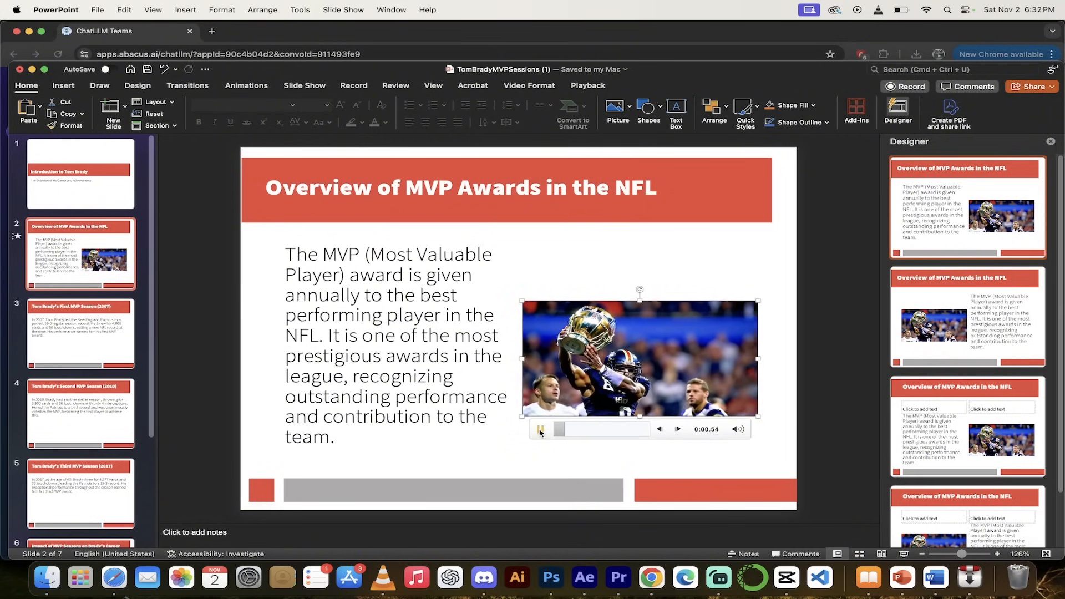
left_click(541, 428)
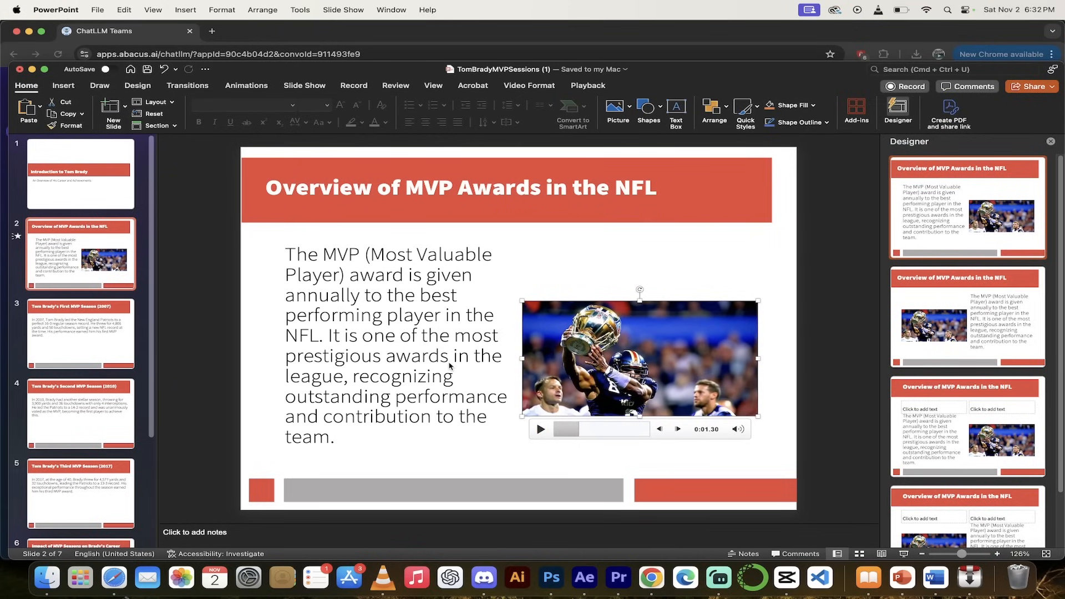
mouse_move(333, 94)
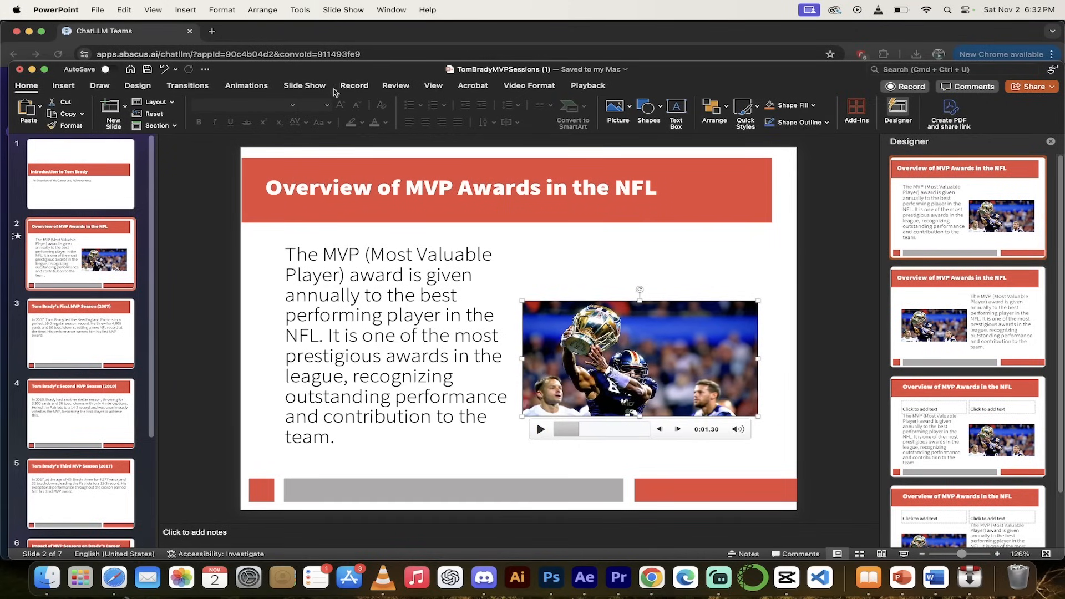